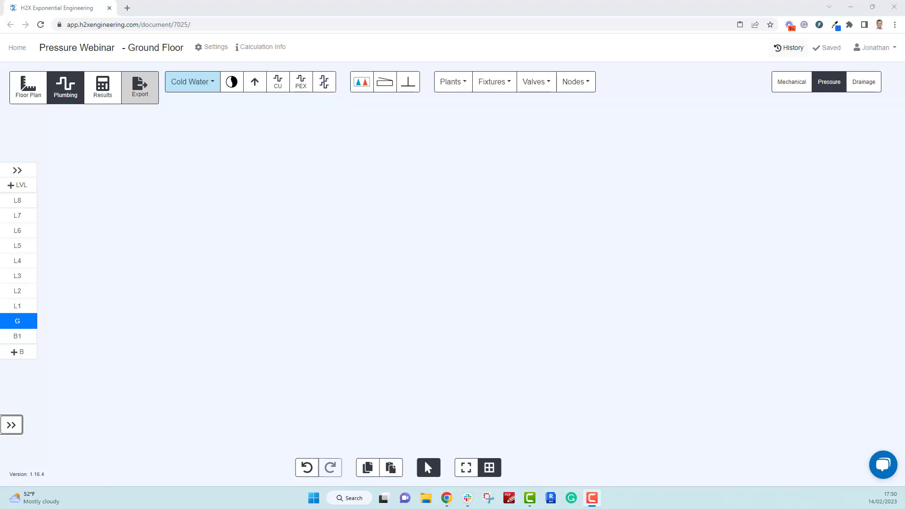
mouse_move(899, 86)
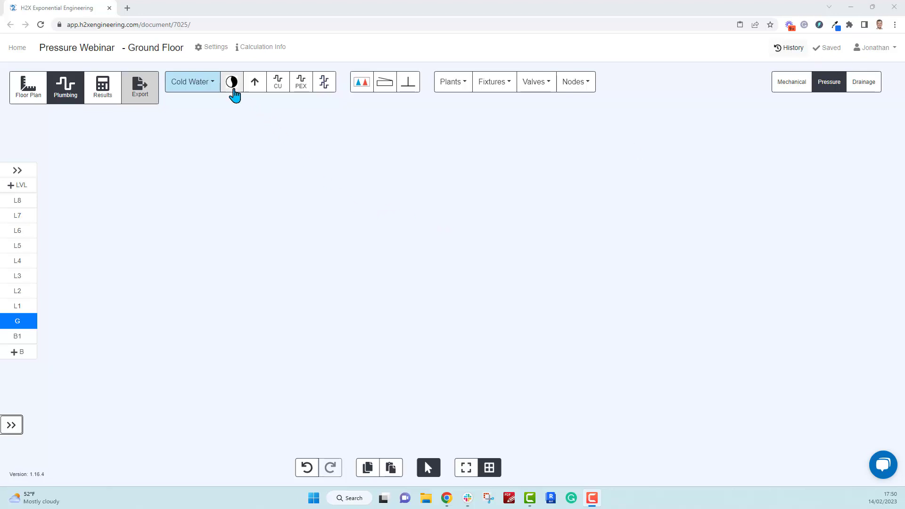
Place a cold-water flow source and run a pipe about 3.46 m to the right
click(232, 82)
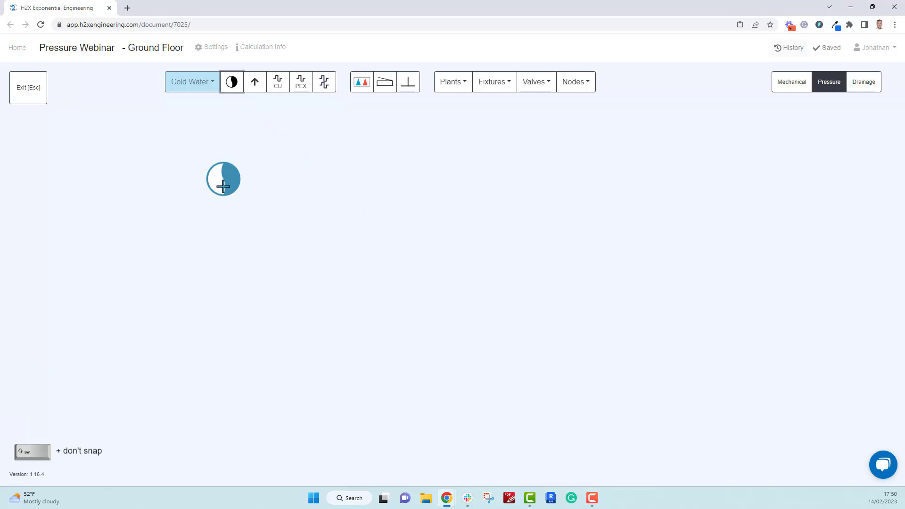
click(222, 179)
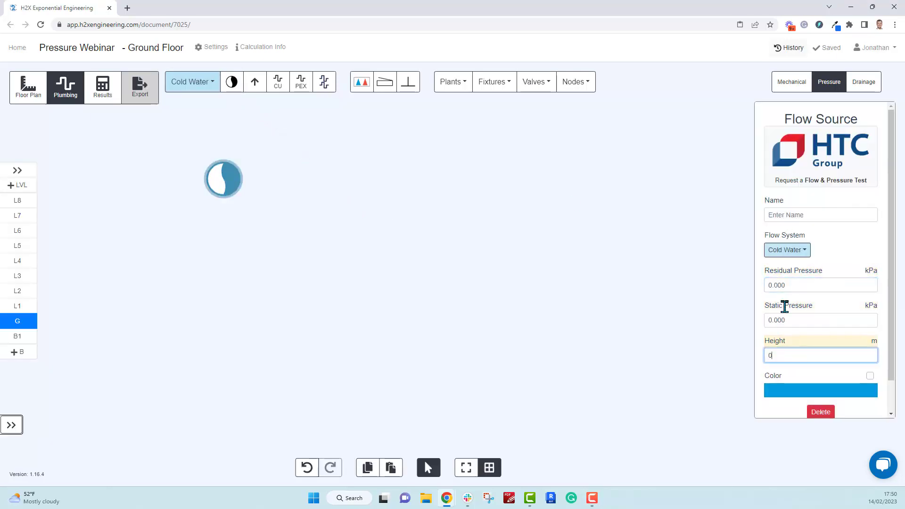
click(819, 215)
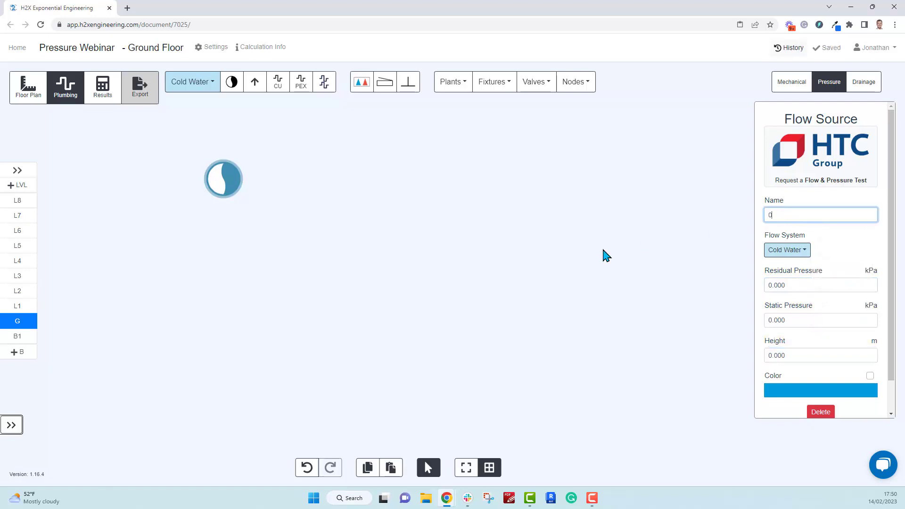
click(277, 82)
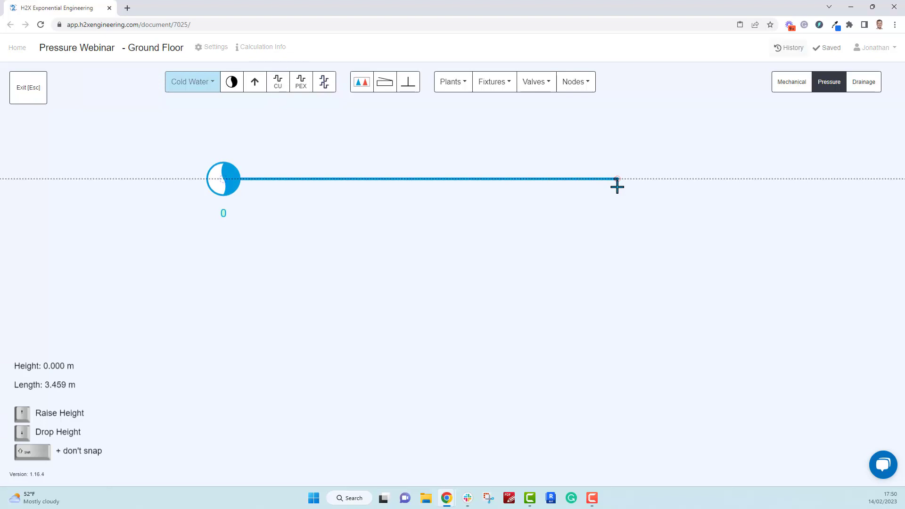
click(573, 81)
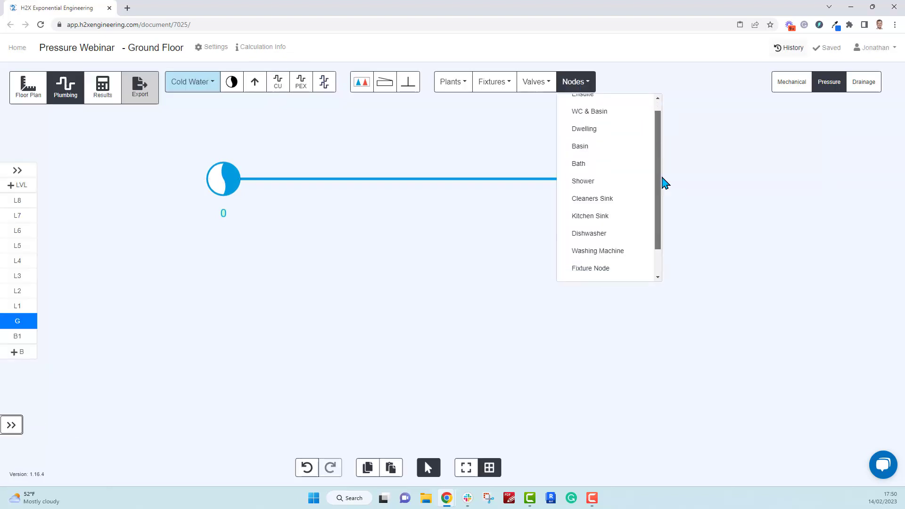
Add a load node at the pipe's end with 1 L/s flow and size the pipe at 15mm
click(583, 181)
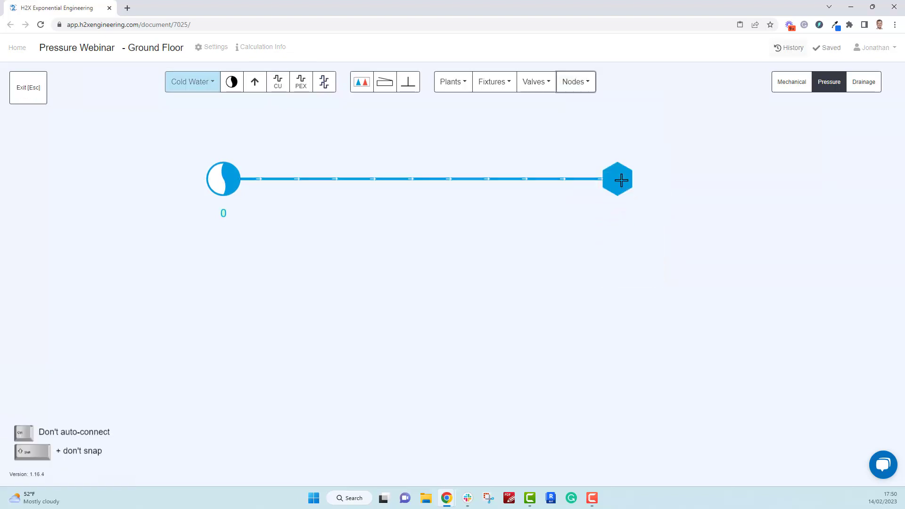
click(616, 179)
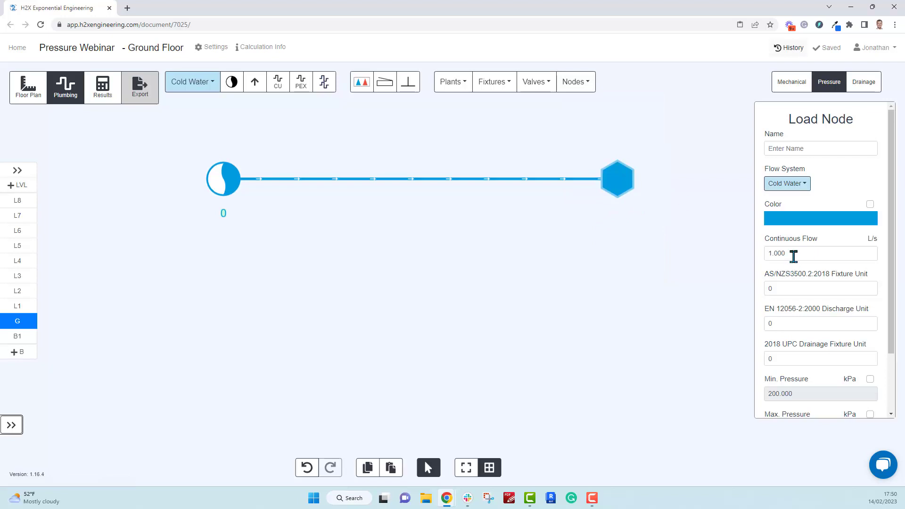
click(819, 253)
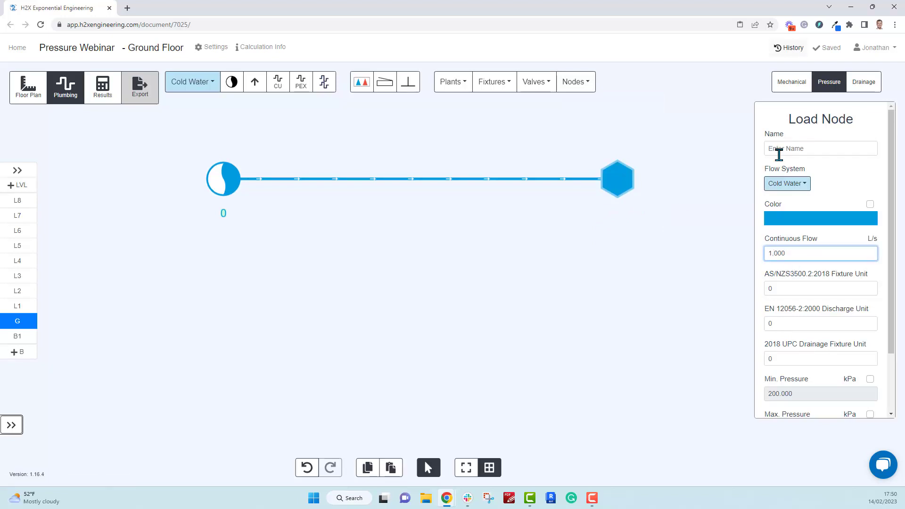
click(546, 278)
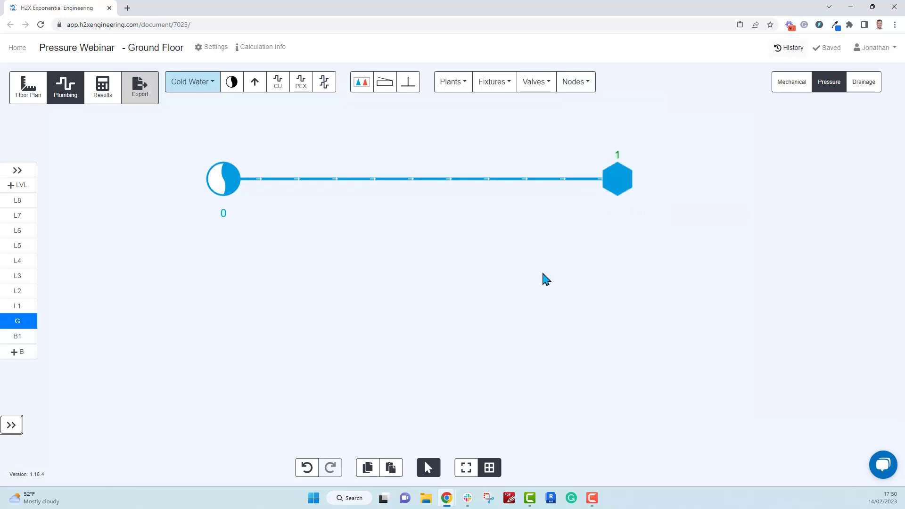
click(413, 178)
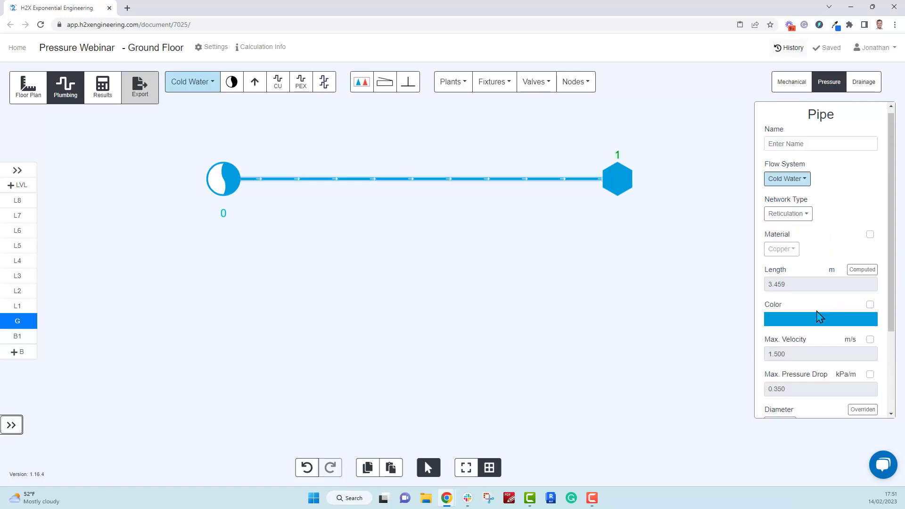
text(15)
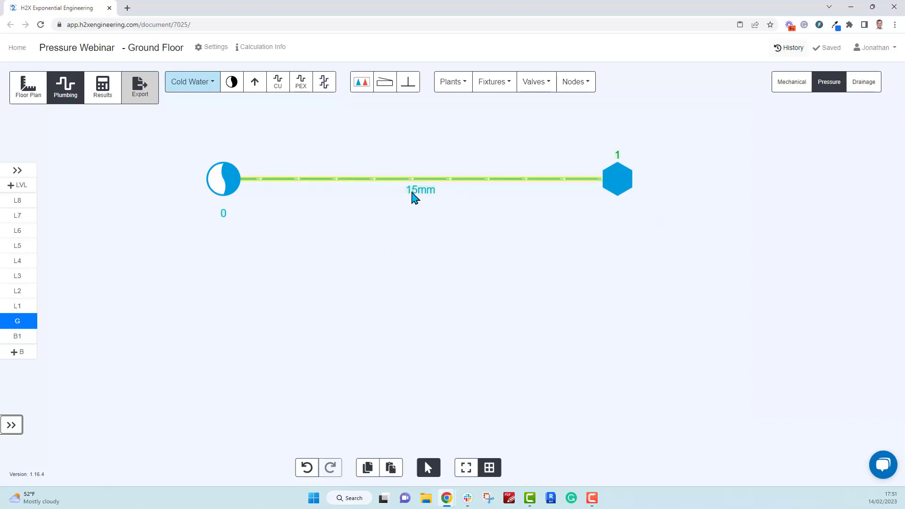
mouse_move(121, 160)
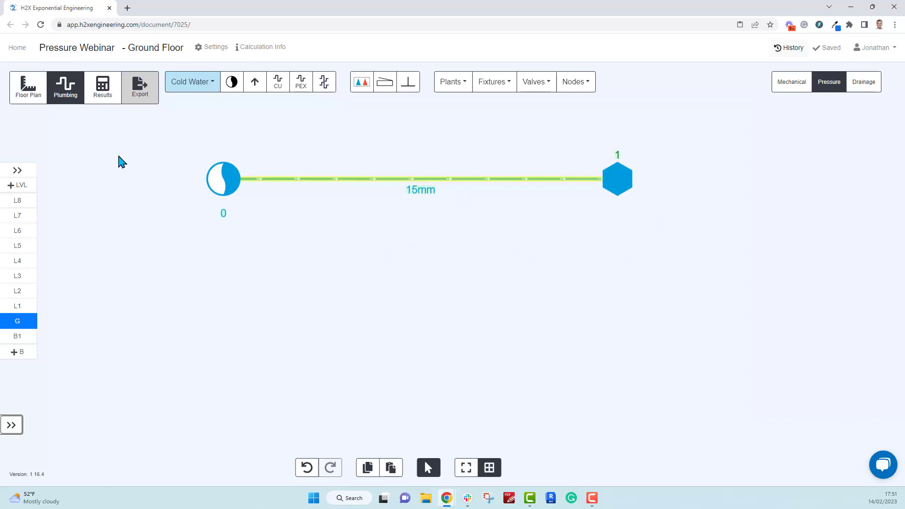
View results: 357.83 kPa pipe drop and -357.83 kPa residual at the load node
click(102, 87)
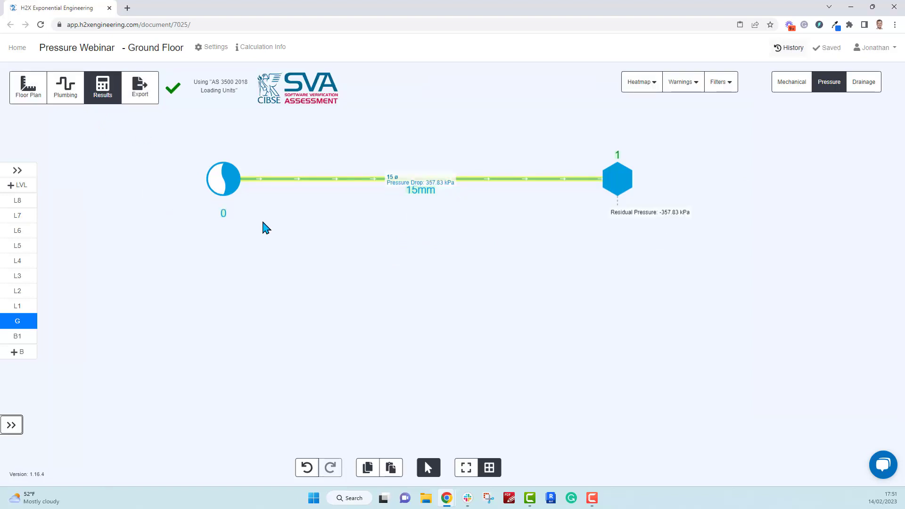
mouse_move(255, 200)
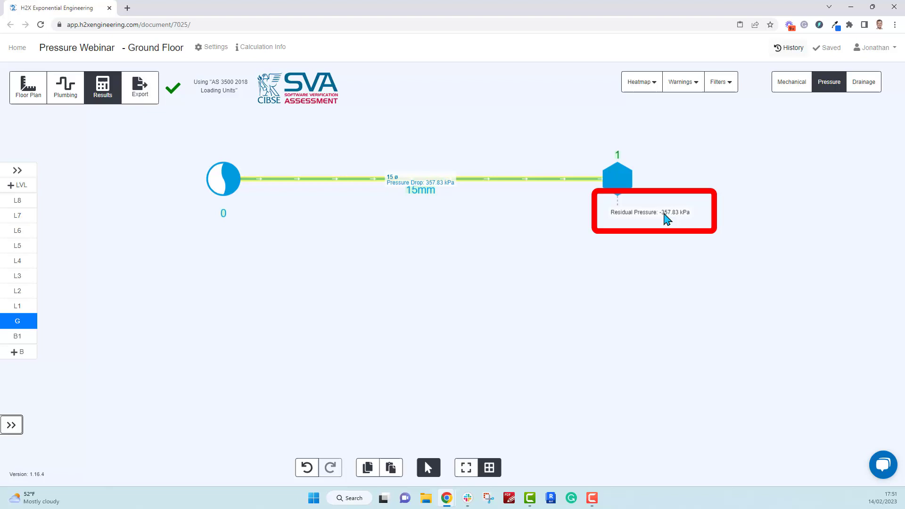
mouse_move(369, 165)
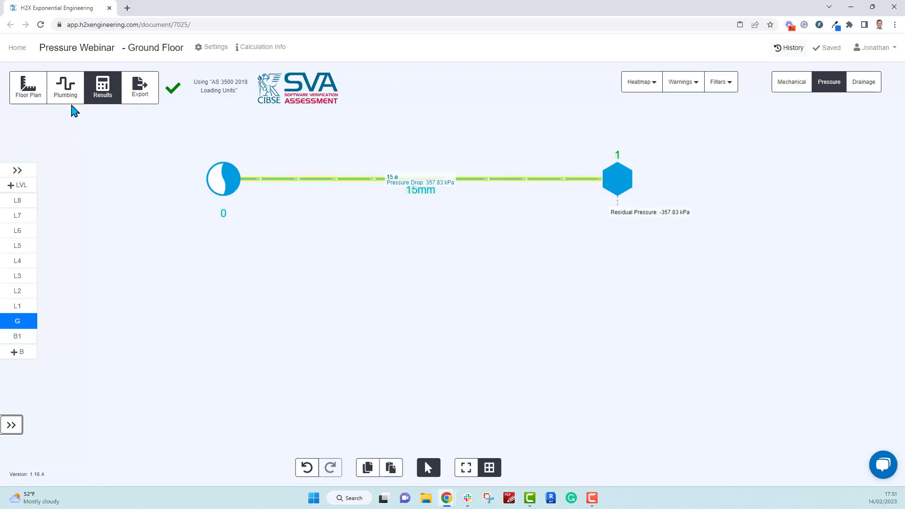
Back in Plumbing, duplicate the run below the original with its load node set to 2
click(65, 87)
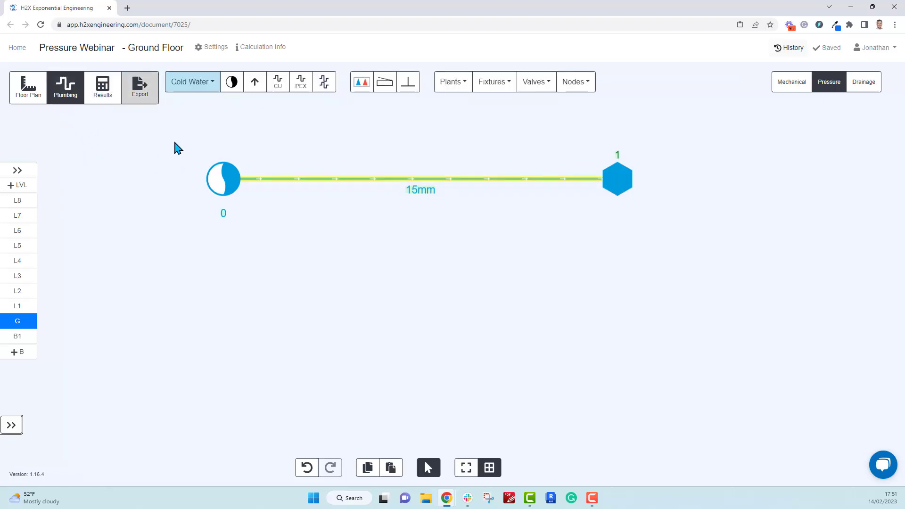
mouse_move(180, 136)
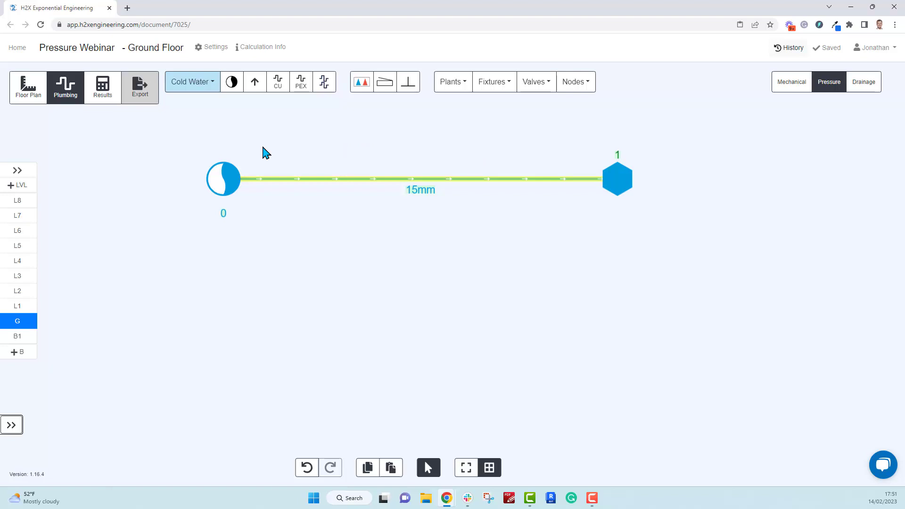
mouse_move(182, 133)
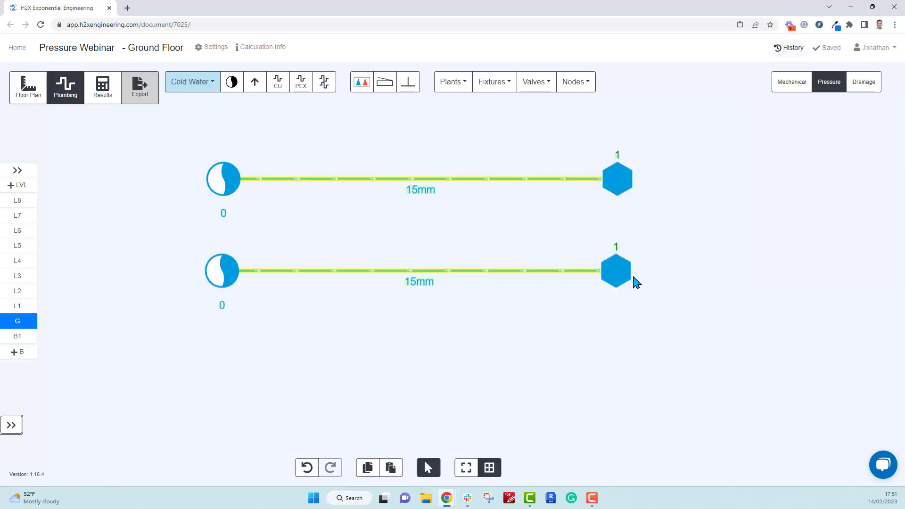
click(615, 269)
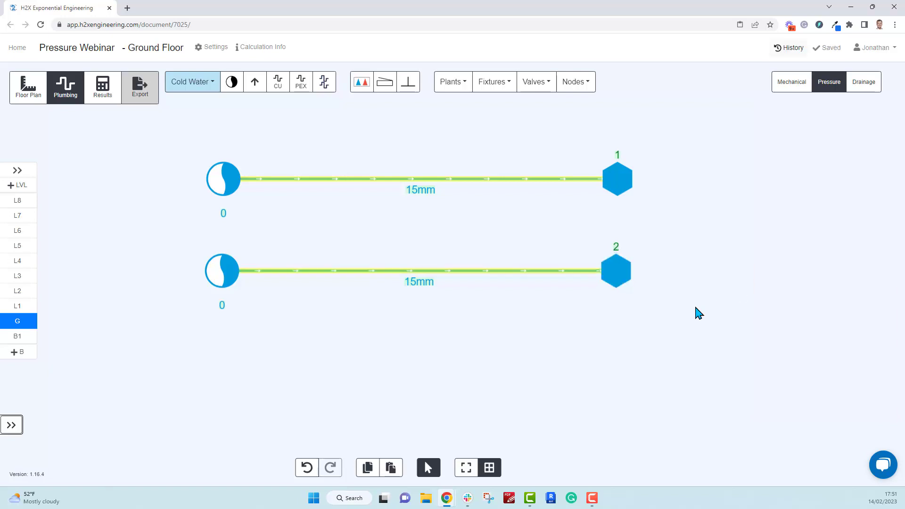
Check the second run's 1307.34 kPa drop, then copy a third run beneath it
click(103, 88)
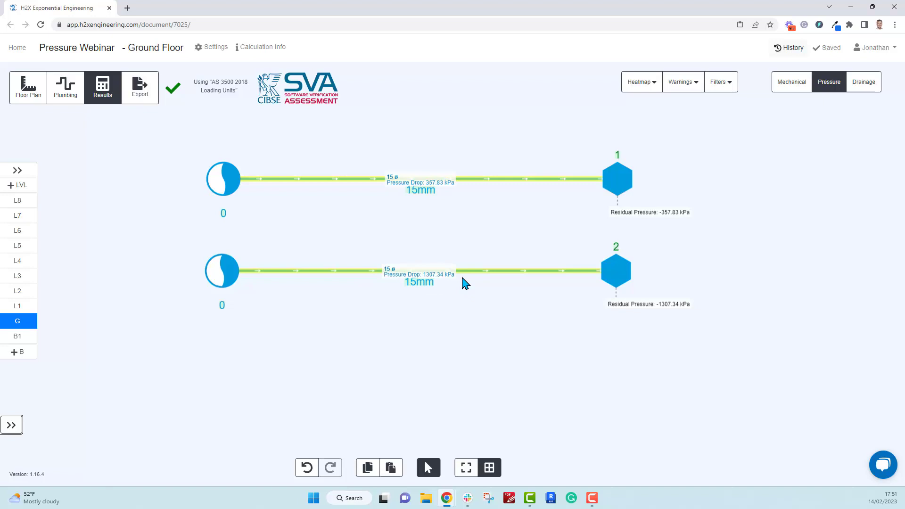
mouse_move(452, 282)
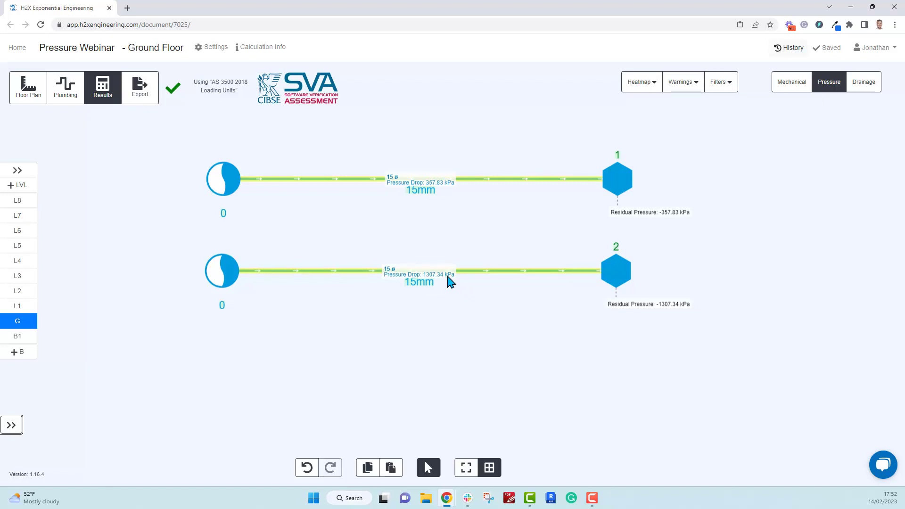
mouse_move(444, 287)
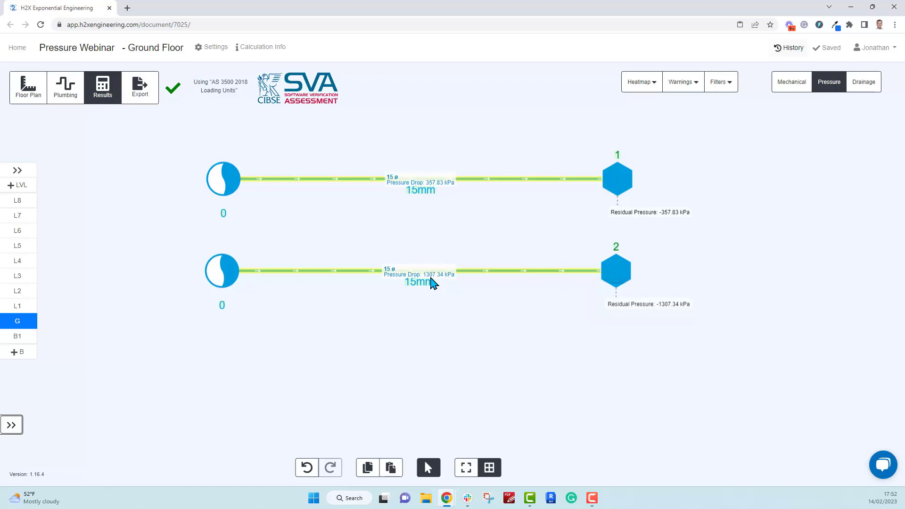
click(65, 87)
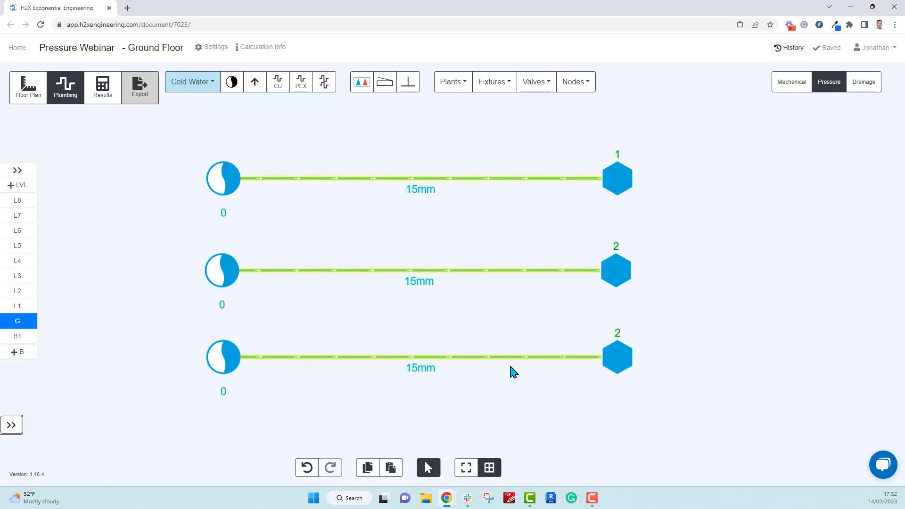
Override the third run's pipe diameter from 15mm to 20mm
click(419, 356)
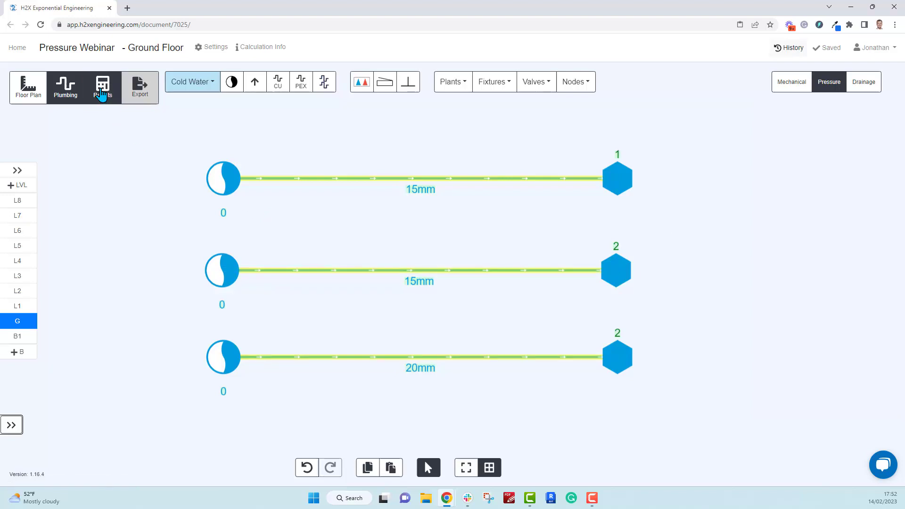
View results for all three runs, the 20mm pipe dropping only 143.4 kPa
click(102, 87)
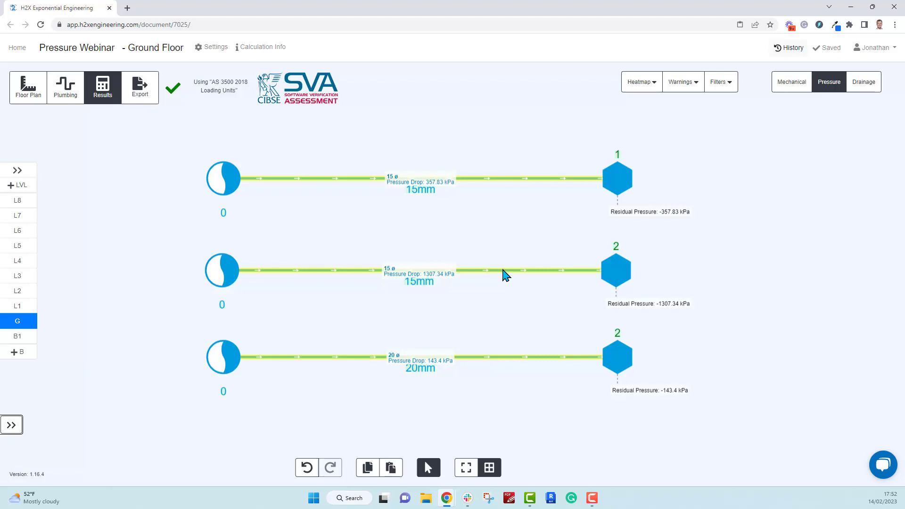
mouse_move(504, 348)
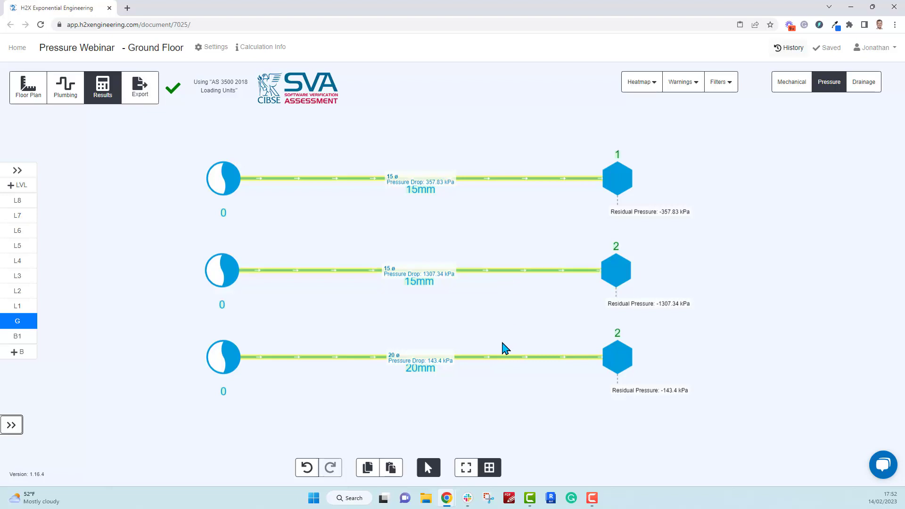
mouse_move(513, 300)
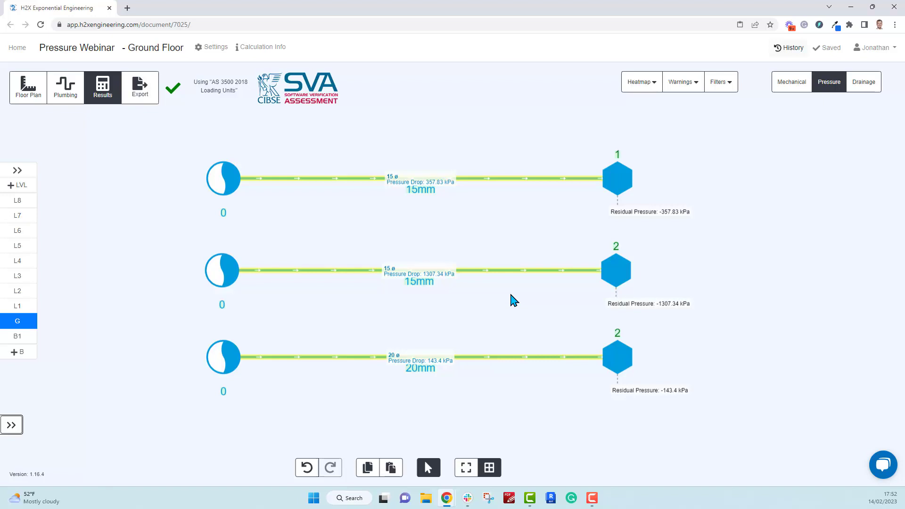
mouse_move(528, 396)
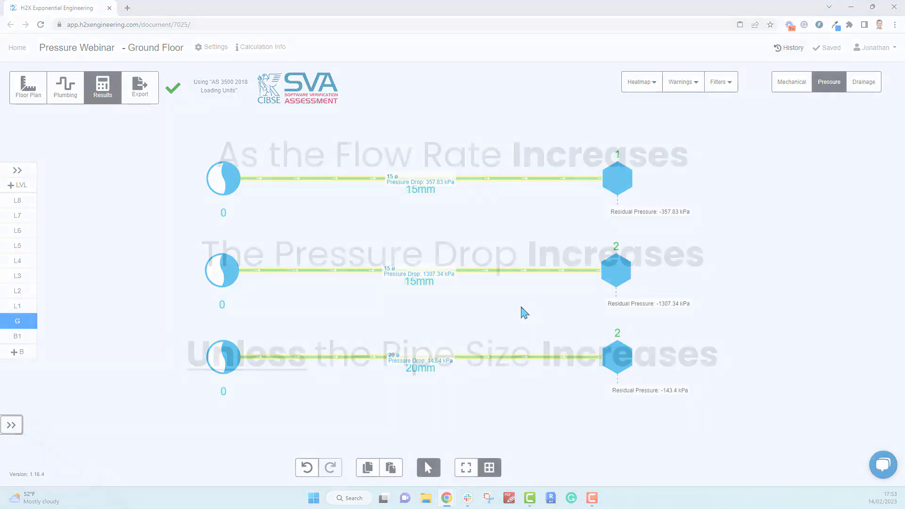
click(64, 87)
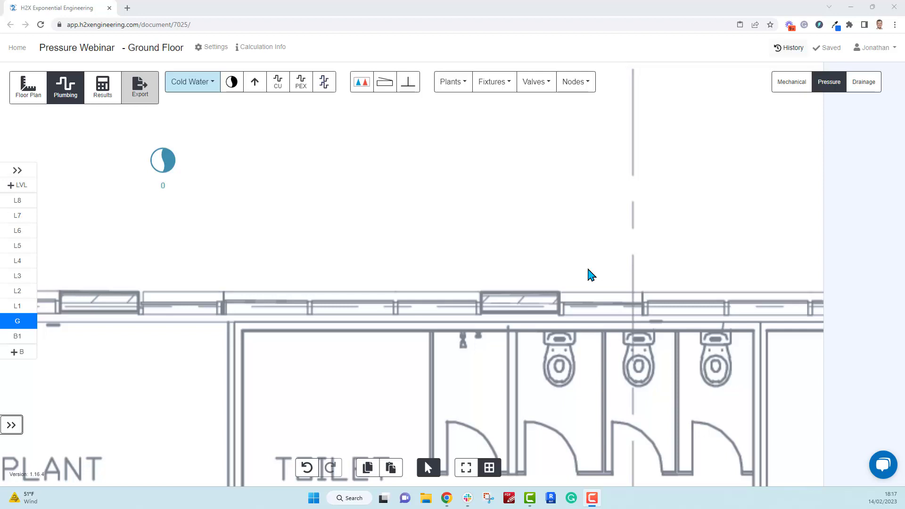
mouse_move(176, 171)
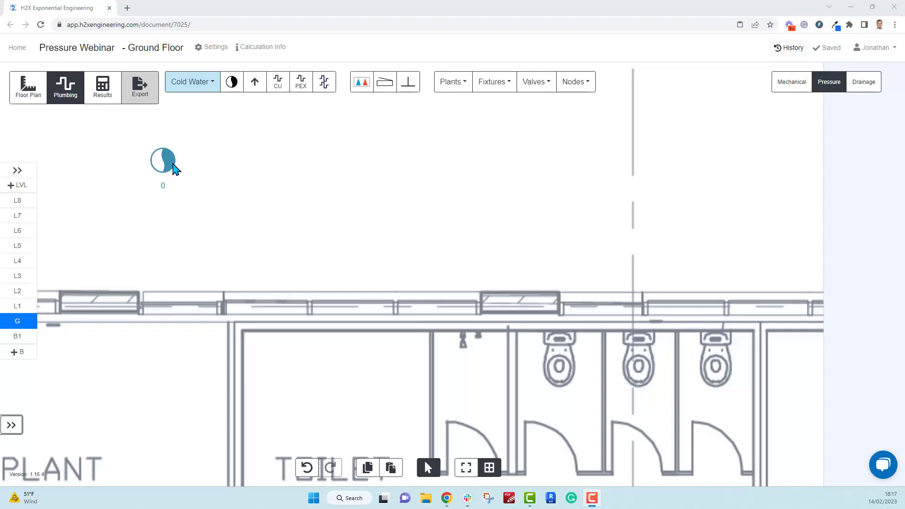
mouse_move(337, 205)
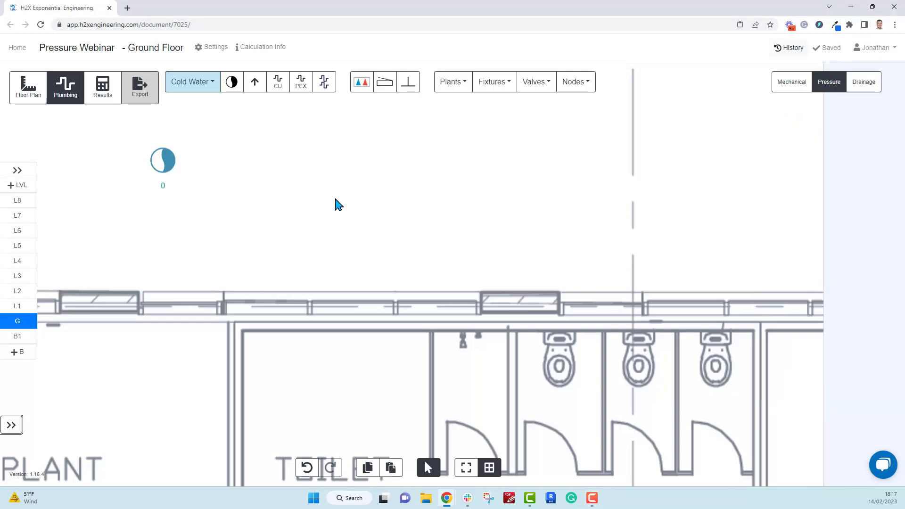
Place a WC fixture on the first toilet and pipe it to the cold-water source
click(490, 81)
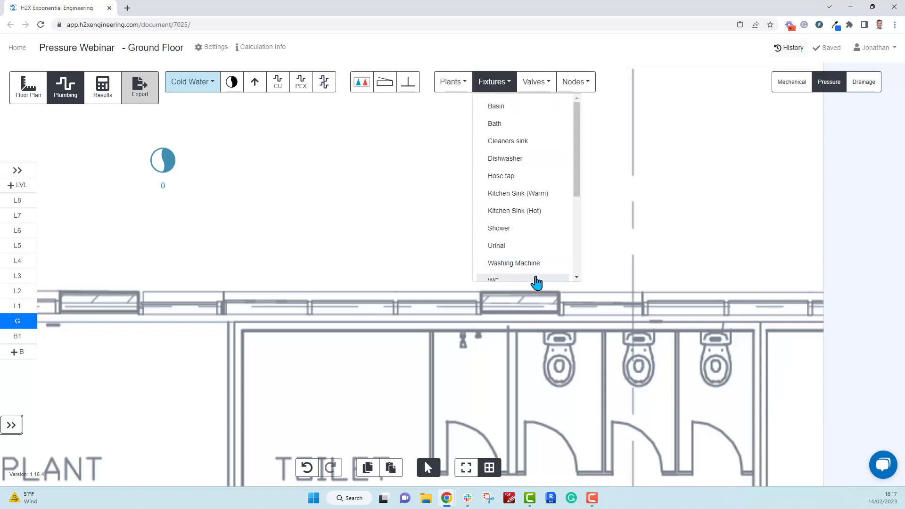
click(493, 280)
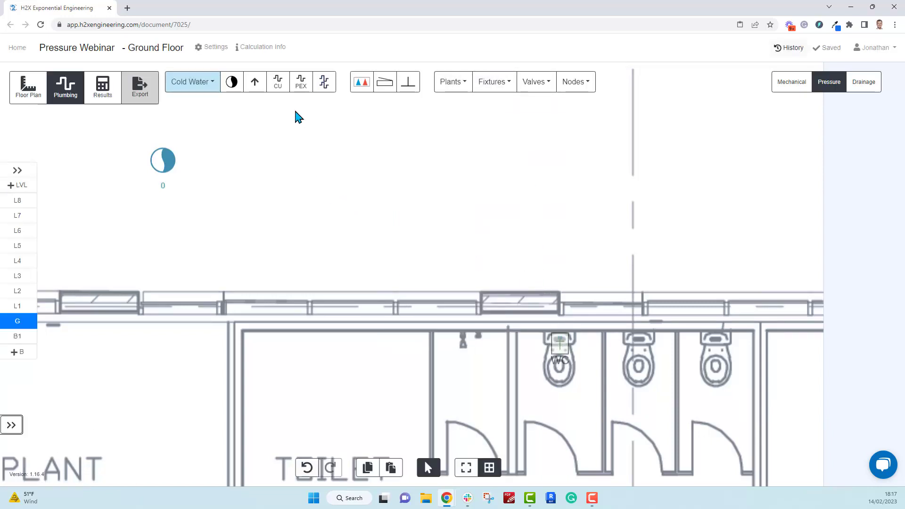
click(162, 160)
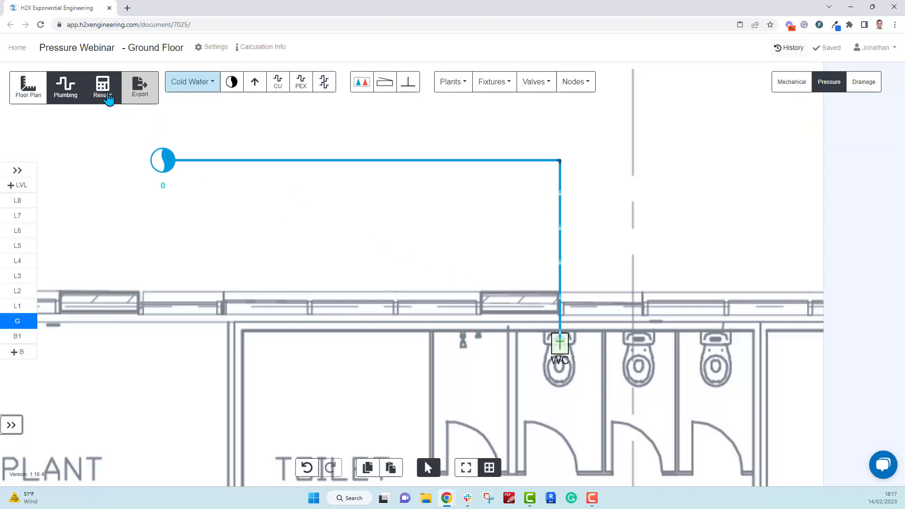
click(102, 86)
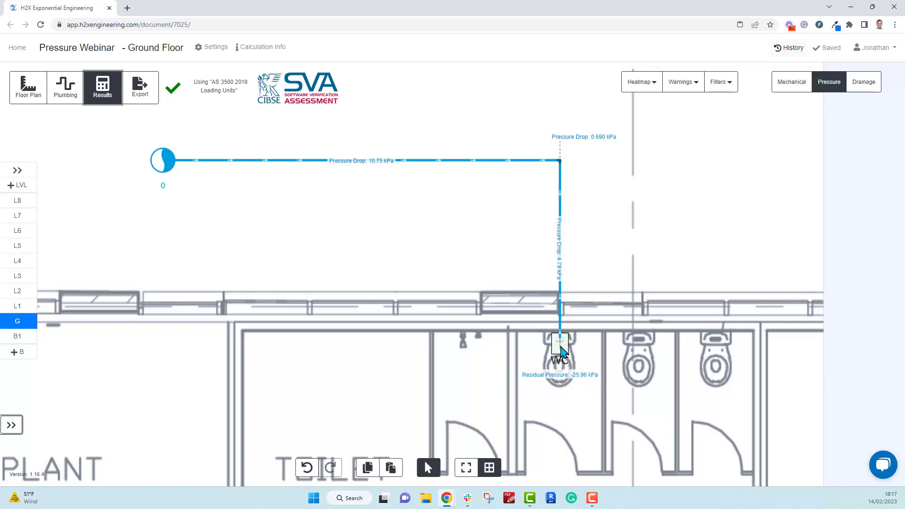
click(66, 88)
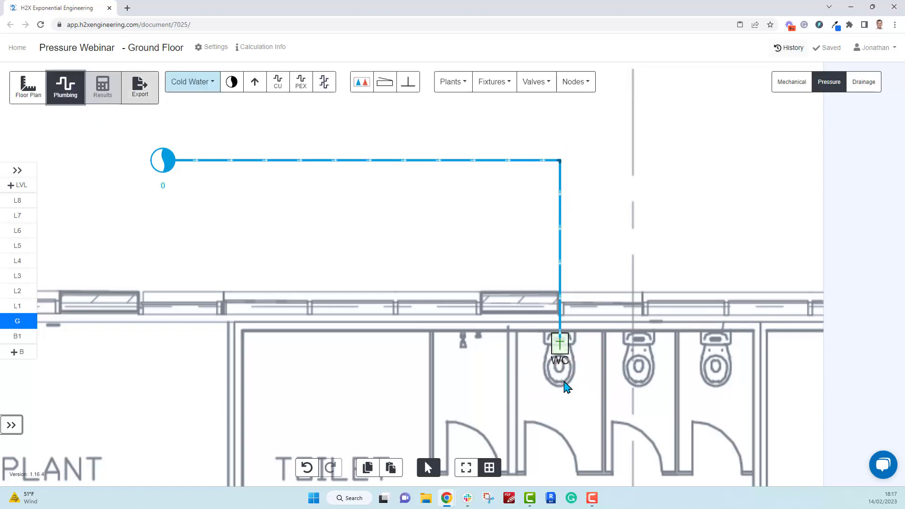
Redraw the source-to-WC pipe in copper reticulation as a stepped down-and-up route
click(558, 343)
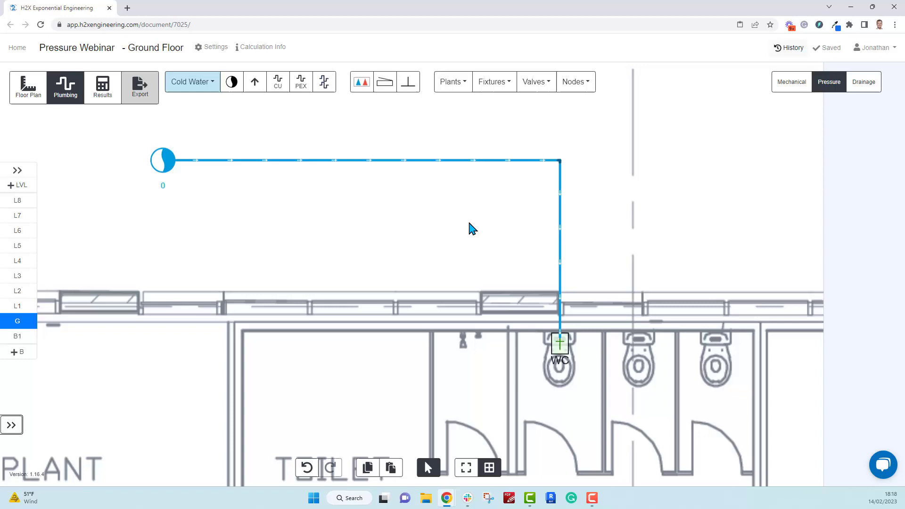
mouse_move(278, 81)
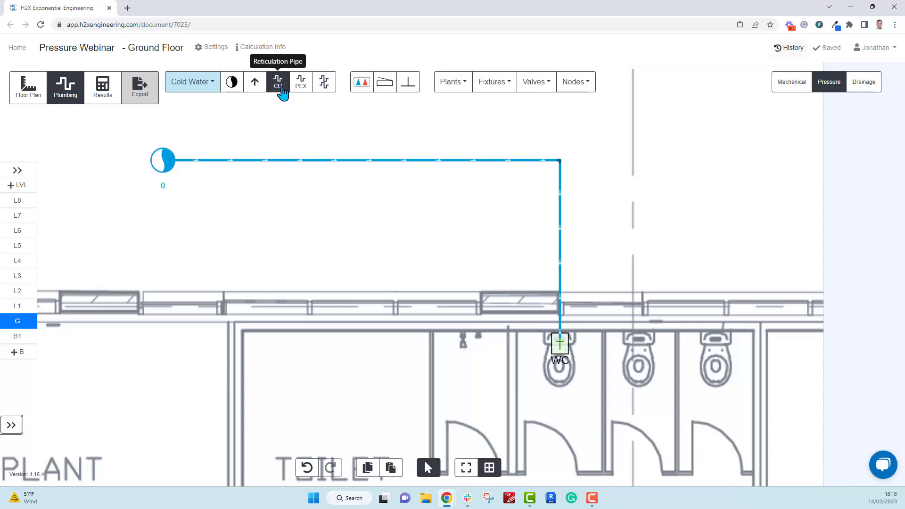
click(278, 81)
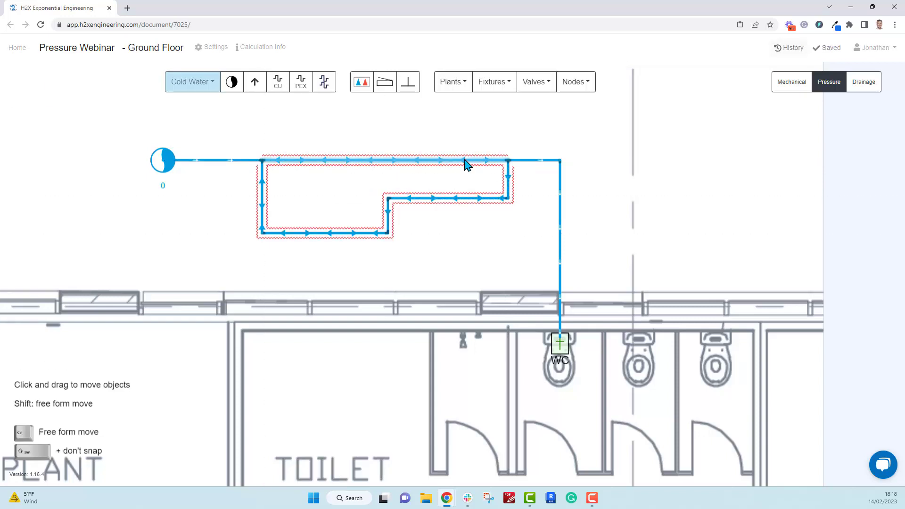
click(260, 175)
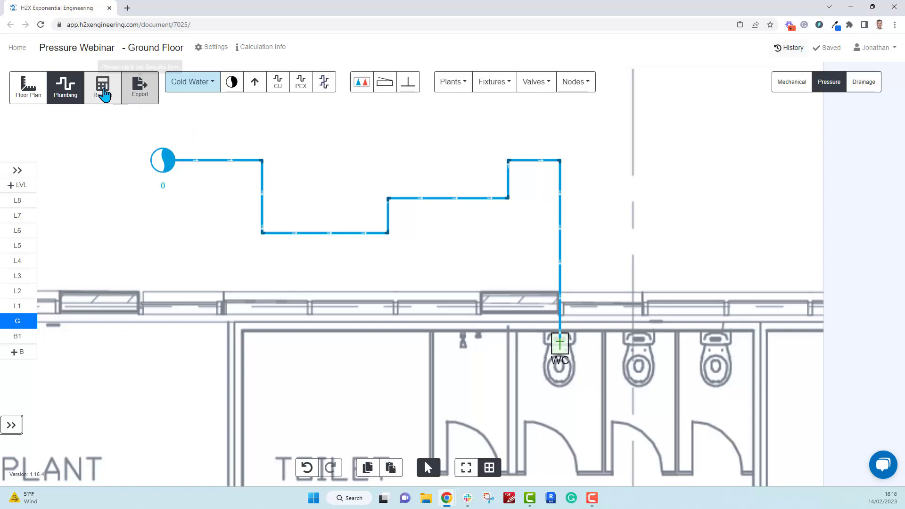
Calculate results for the stepped route, WC residual pressure at -34.05 kPa
click(102, 87)
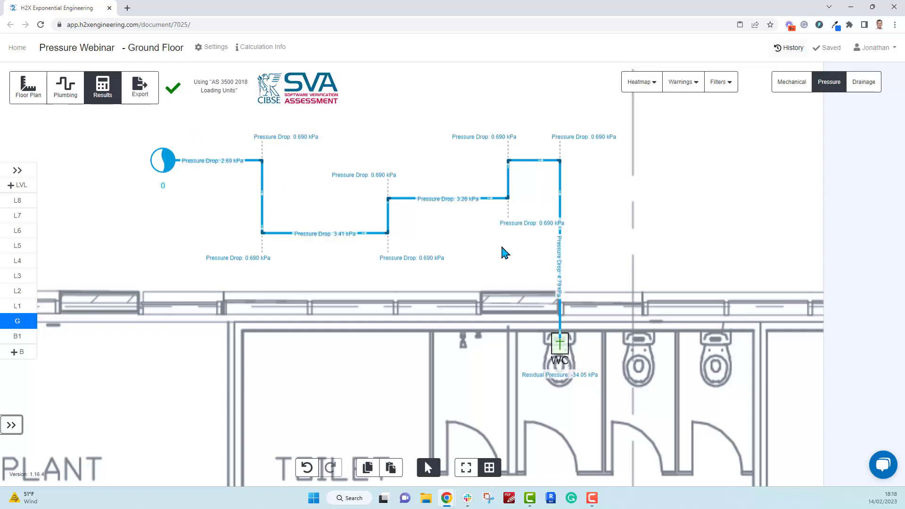
mouse_move(558, 390)
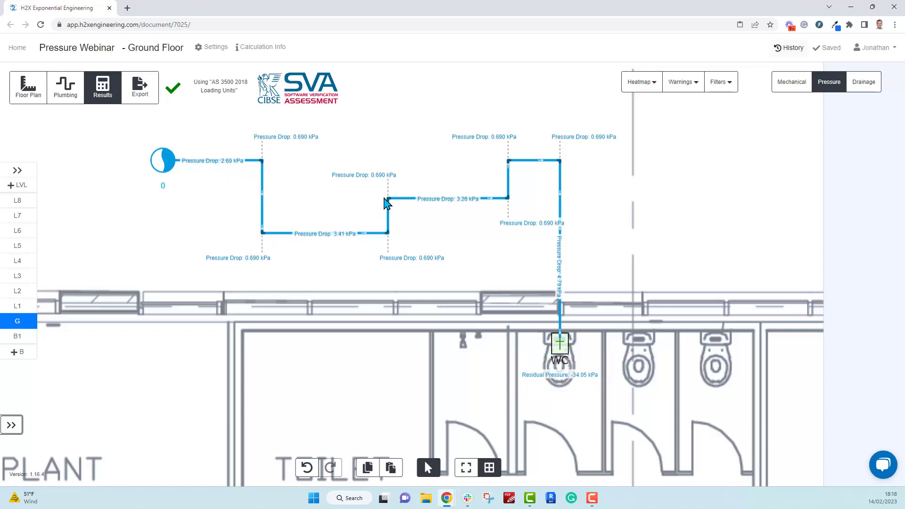
mouse_move(582, 358)
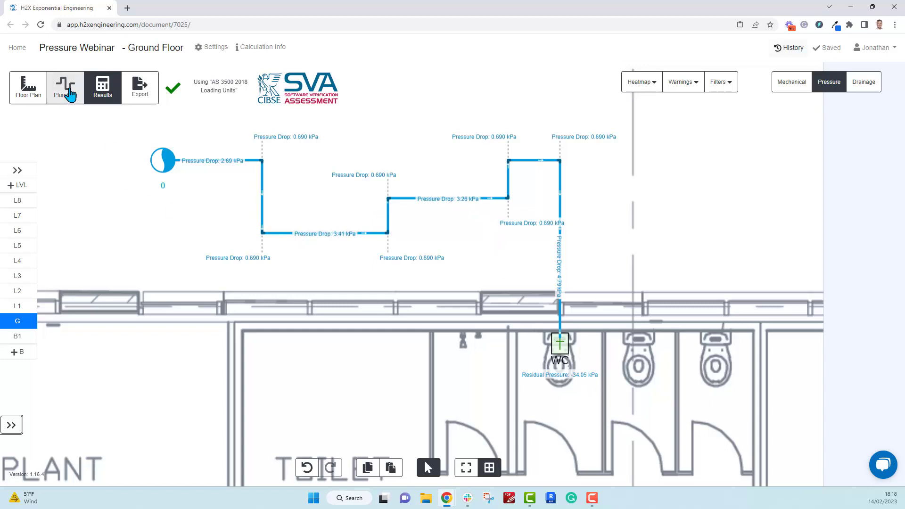
Add three inline valves on the lower run and recalculate, WC residual at -114.74 kPa
click(65, 88)
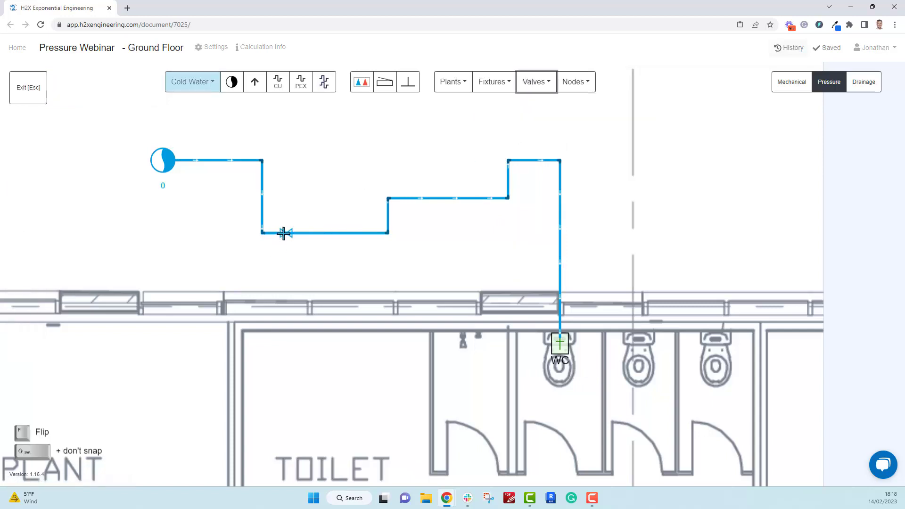
click(535, 81)
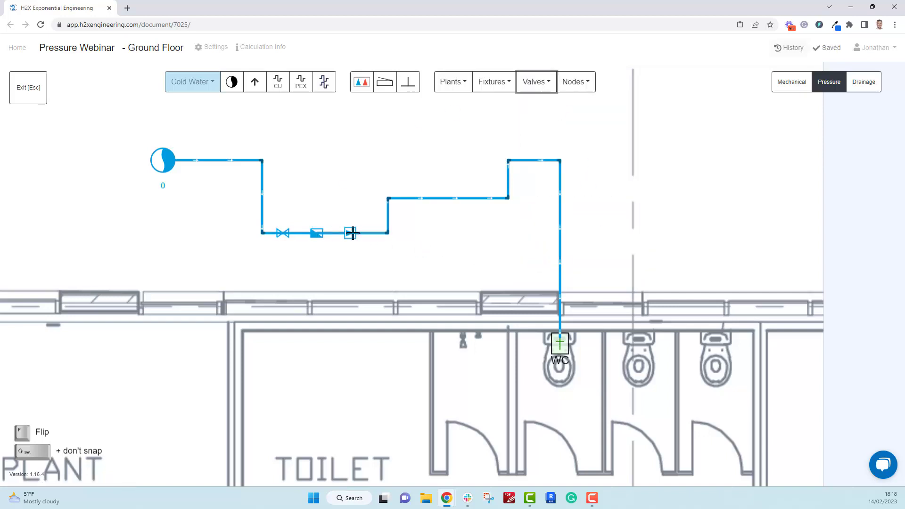
click(102, 87)
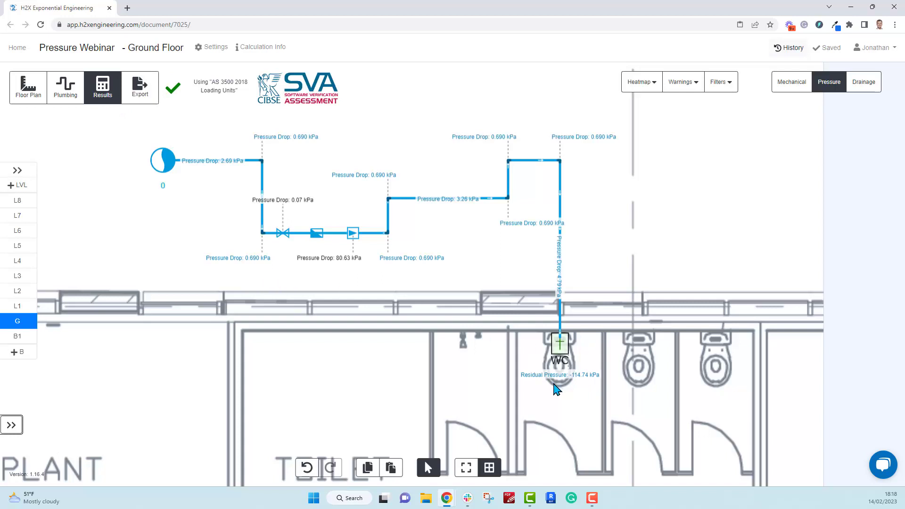
mouse_move(603, 388)
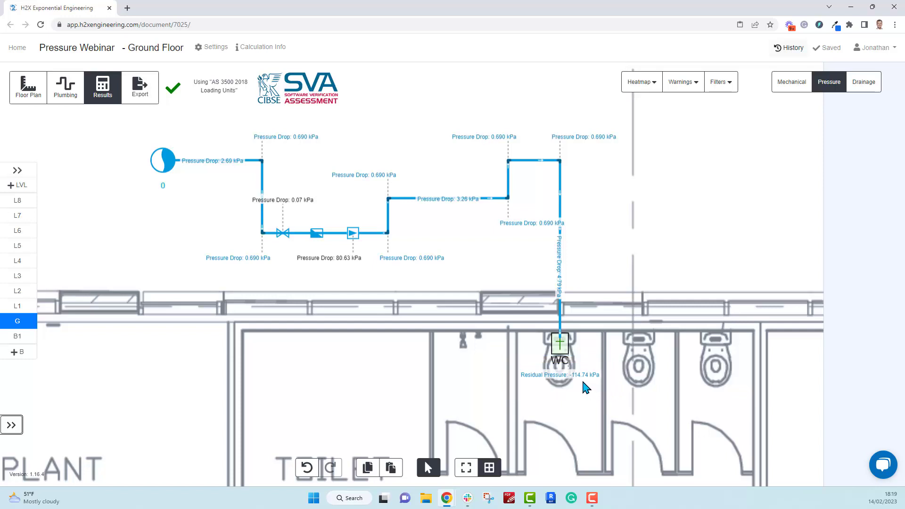
mouse_move(277, 244)
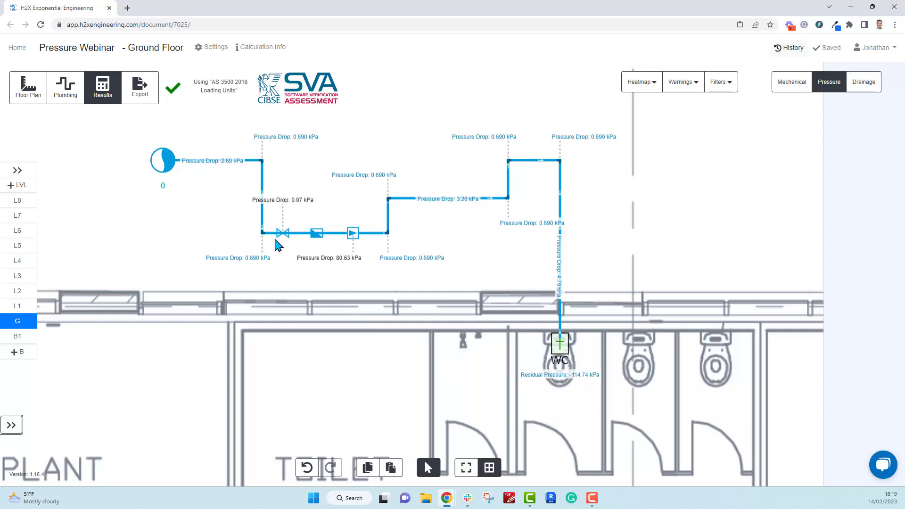
mouse_move(301, 211)
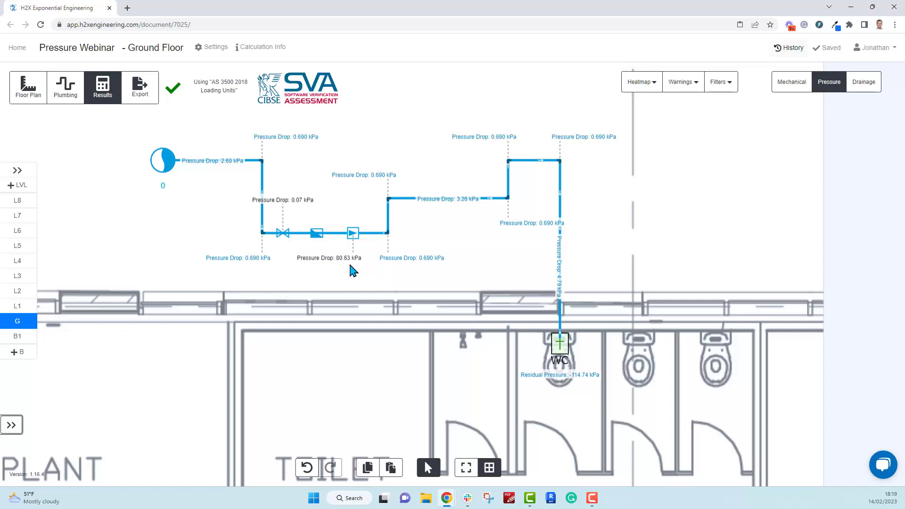
mouse_move(368, 268)
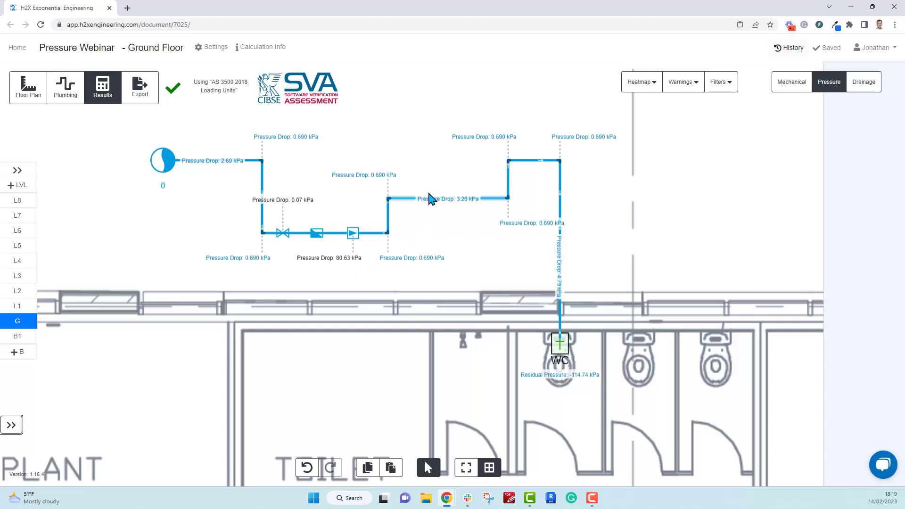
Adjust the upper step pipe's properties and rerun results, dropping the WC residual to -125.19 kPa
click(65, 87)
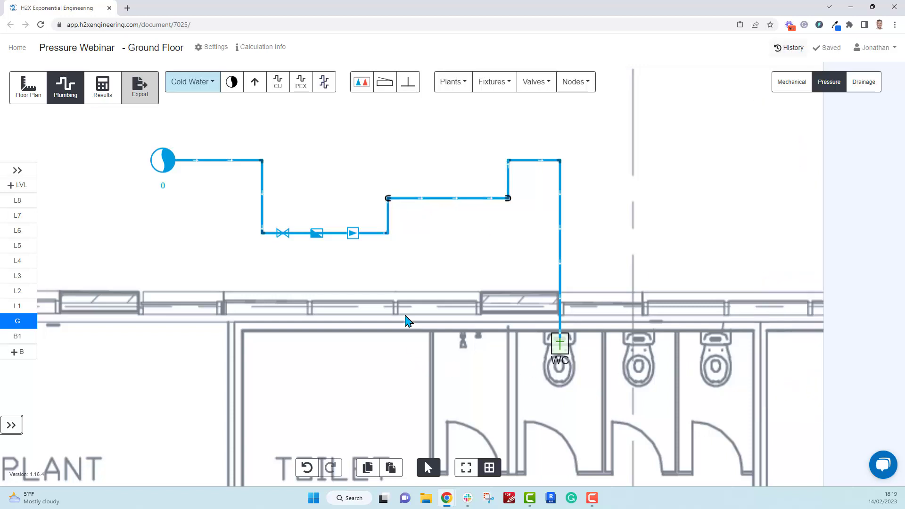
click(444, 198)
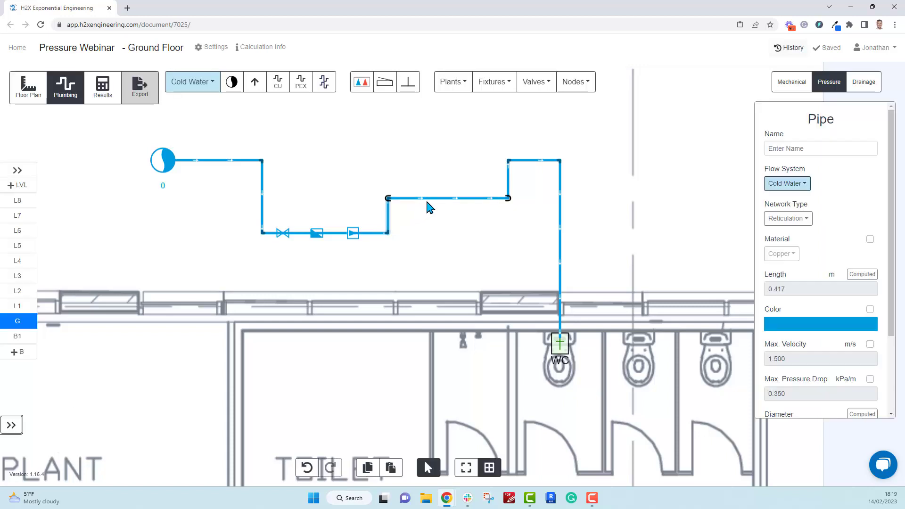
click(508, 179)
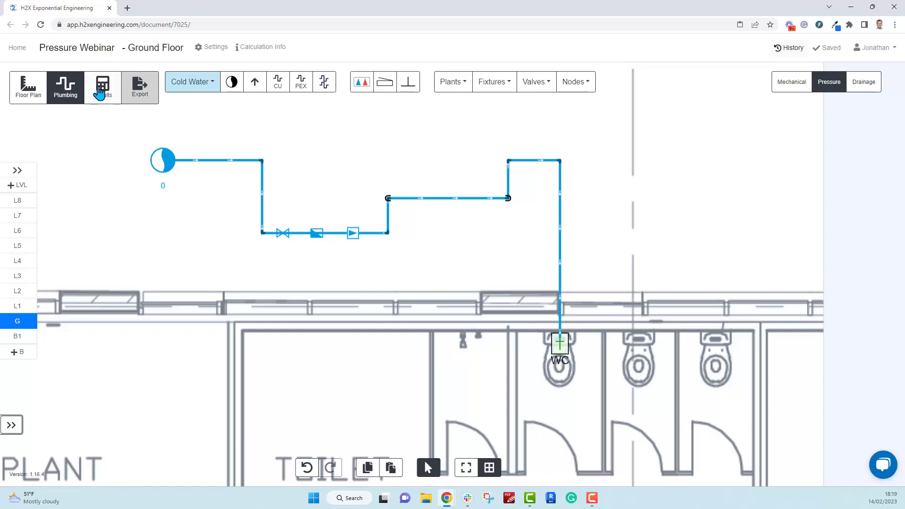
click(103, 87)
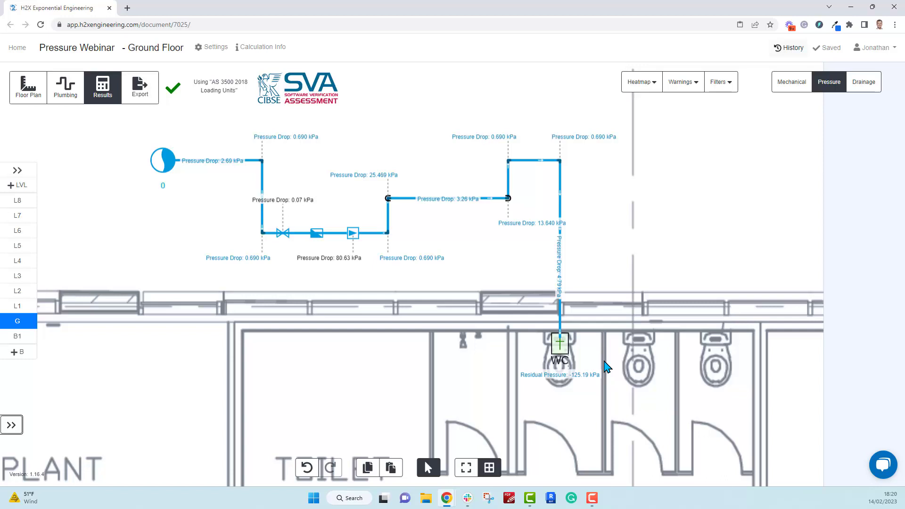
mouse_move(411, 206)
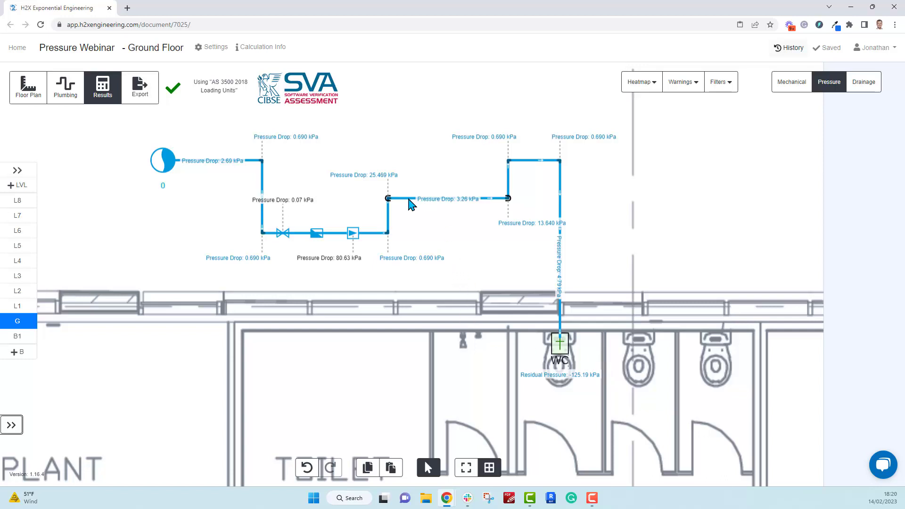
mouse_move(389, 204)
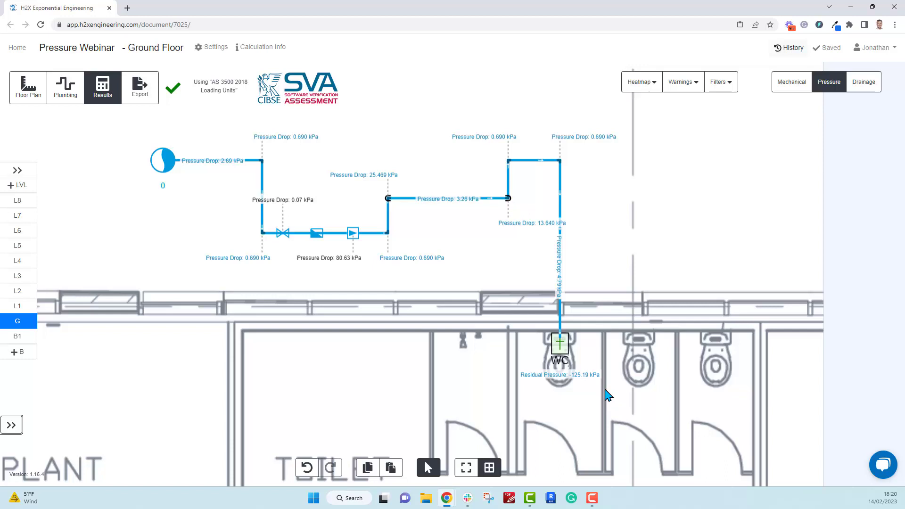
mouse_move(386, 226)
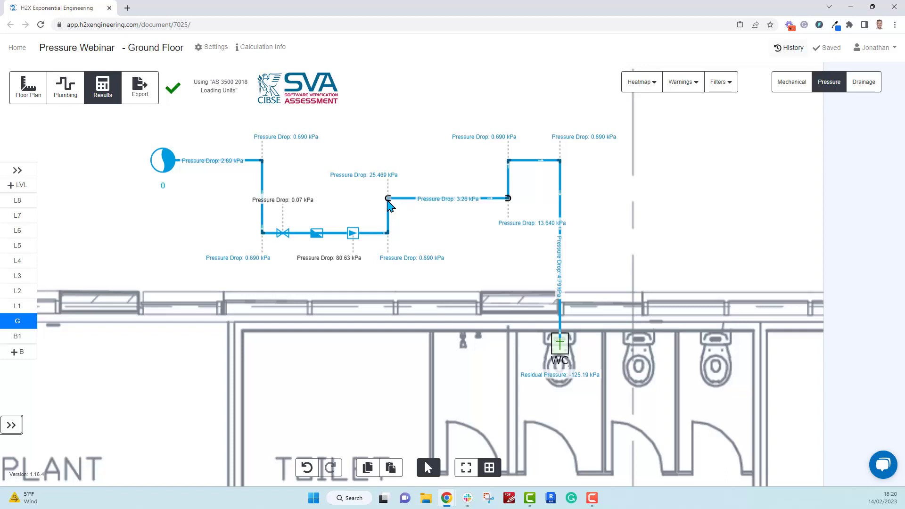
mouse_move(505, 226)
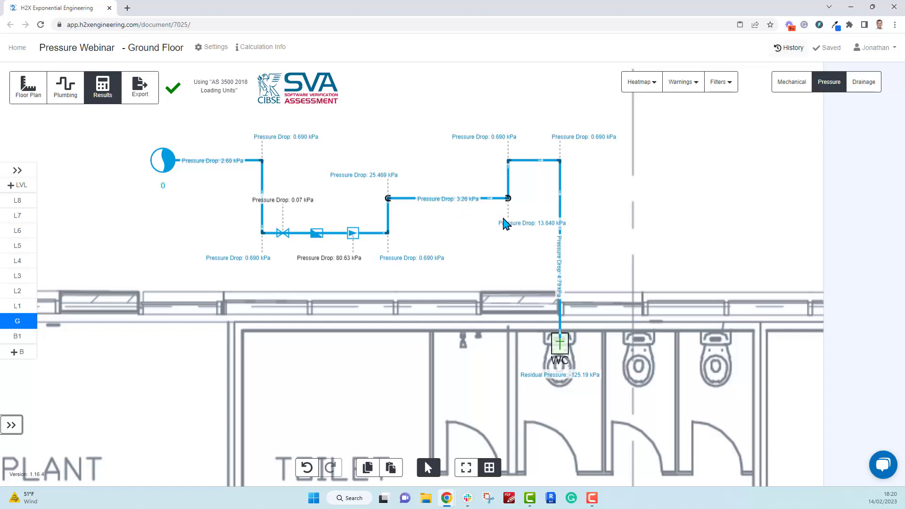
Inspect the WC fixture's height and fixture-unit settings, then rerun results reading 248.21 kPa at the WC
click(65, 87)
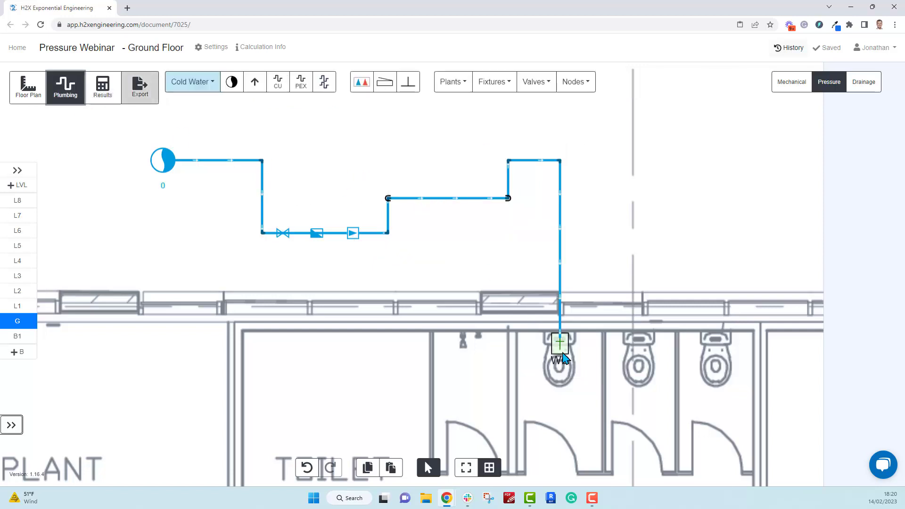
click(558, 345)
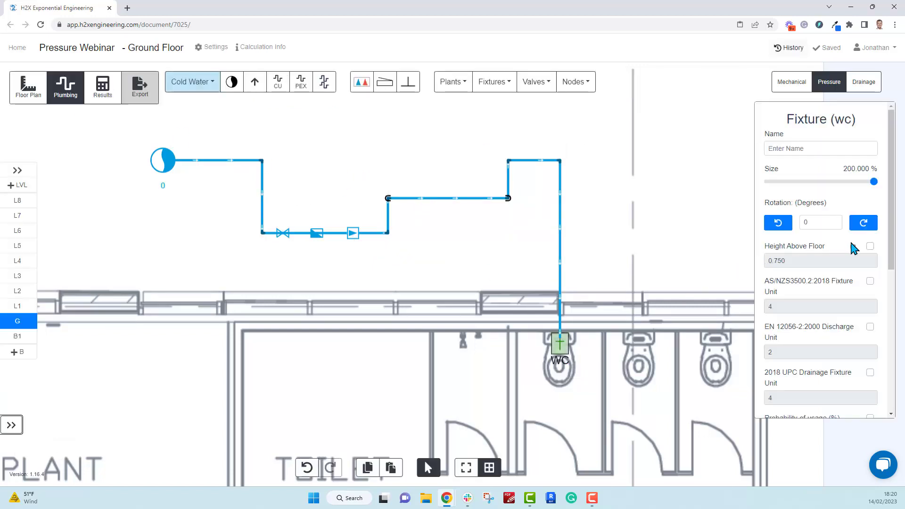
click(869, 246)
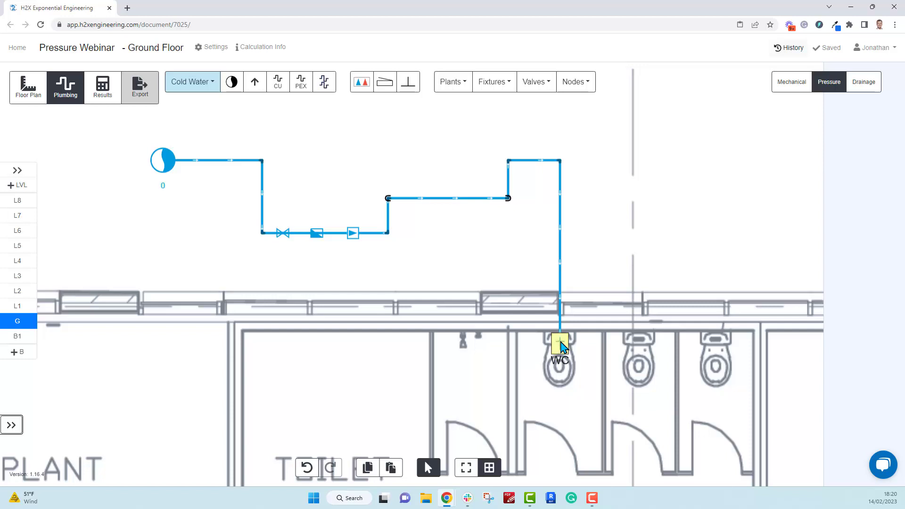
click(102, 87)
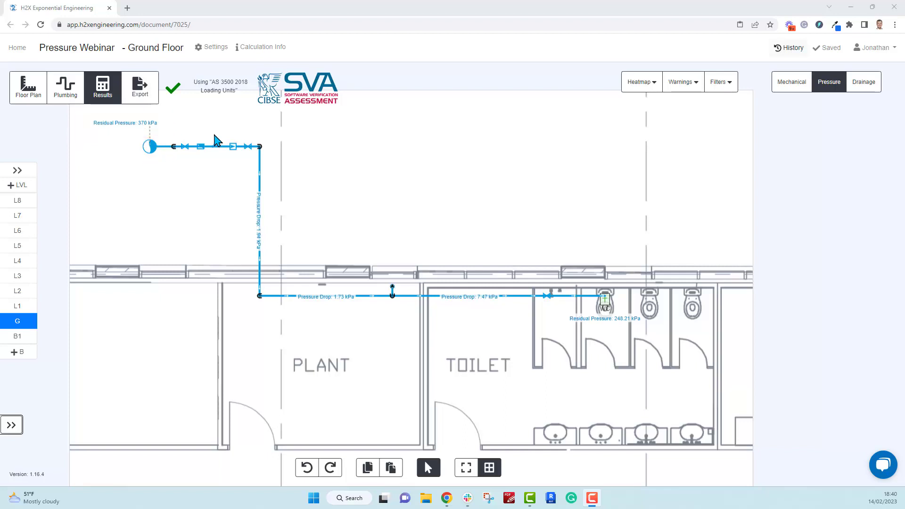
mouse_move(265, 159)
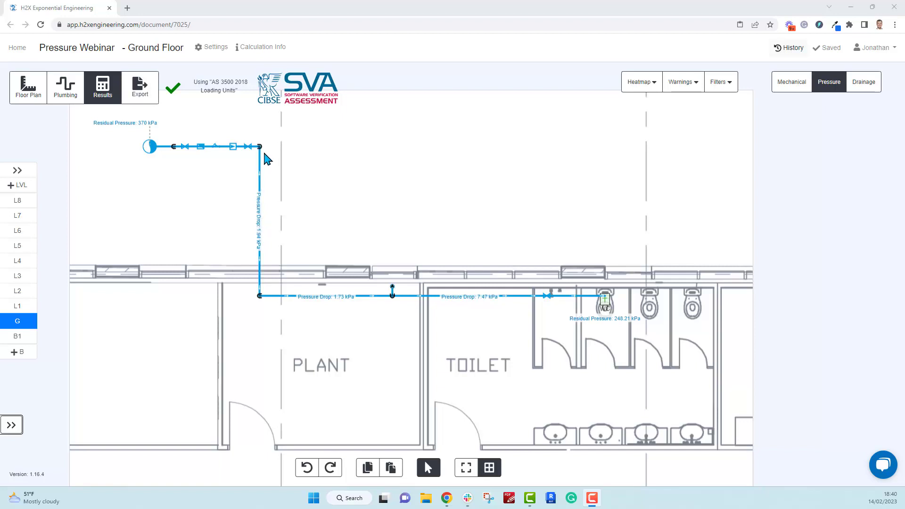
mouse_move(564, 340)
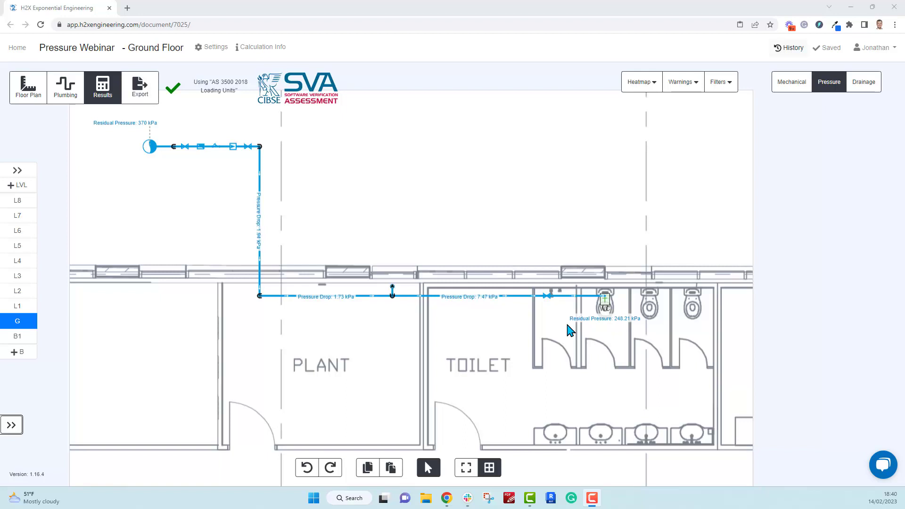
Step through Levels 1, 2, 3 and up to Level 8, where the WC residual falls to -23.99 kPa
click(18, 305)
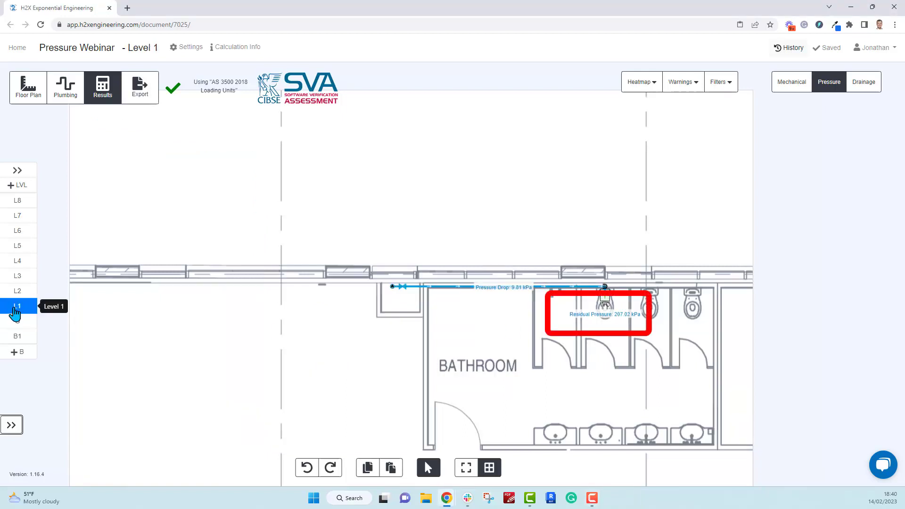
click(17, 291)
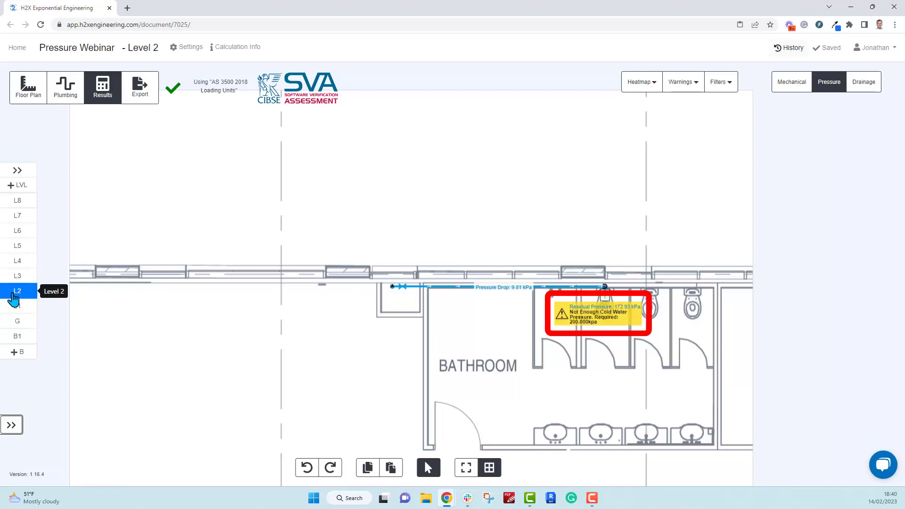
click(17, 275)
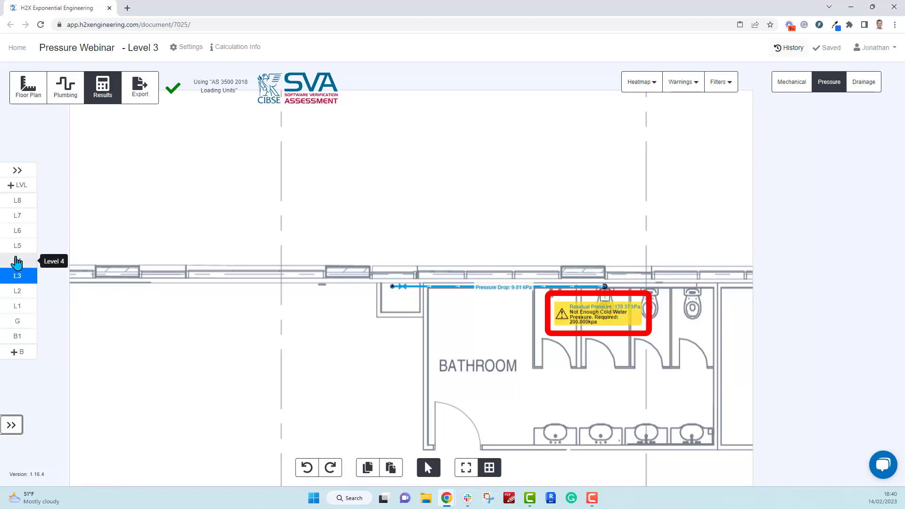
click(18, 230)
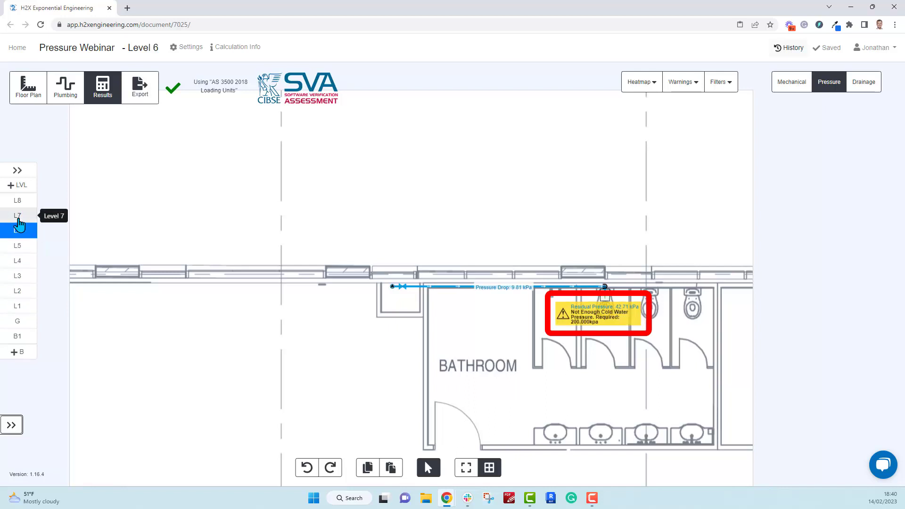
click(17, 199)
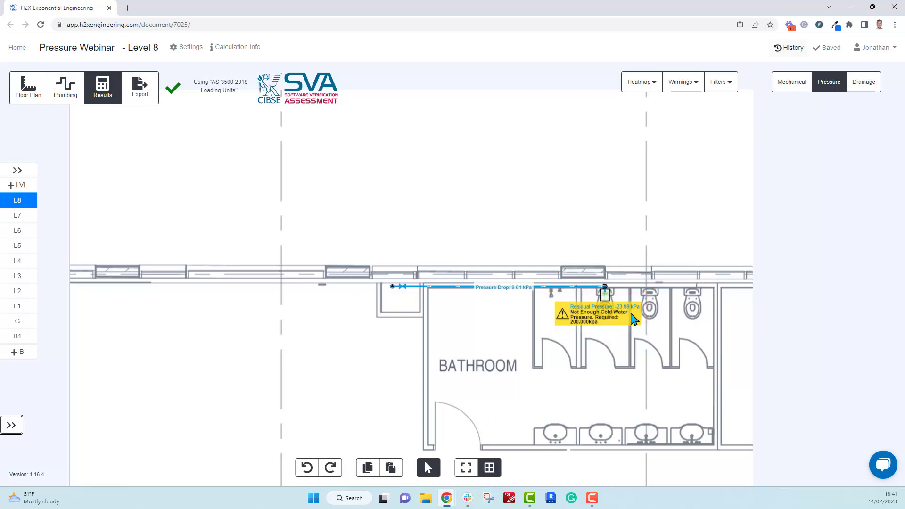
mouse_move(623, 321)
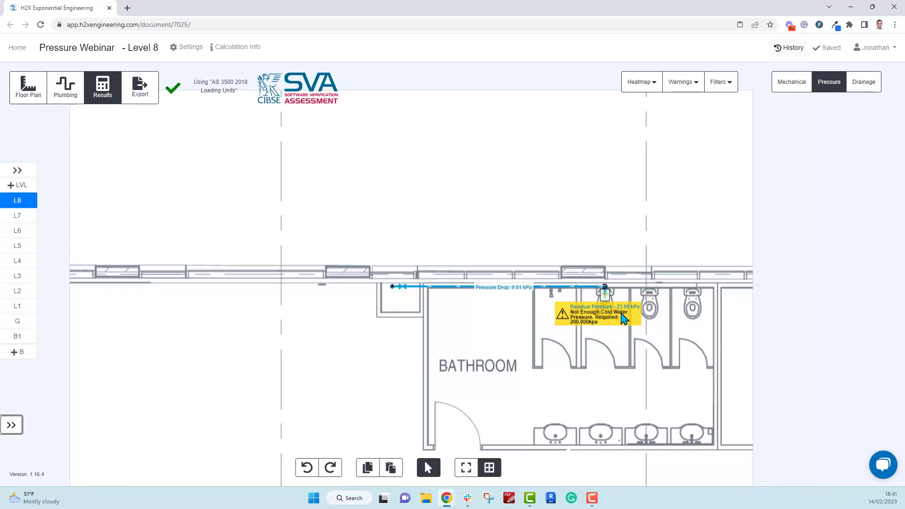
Place a booster pump on the ground-floor plant-room pipe and recalculate, giving 463.62 kPa at the WC
click(18, 321)
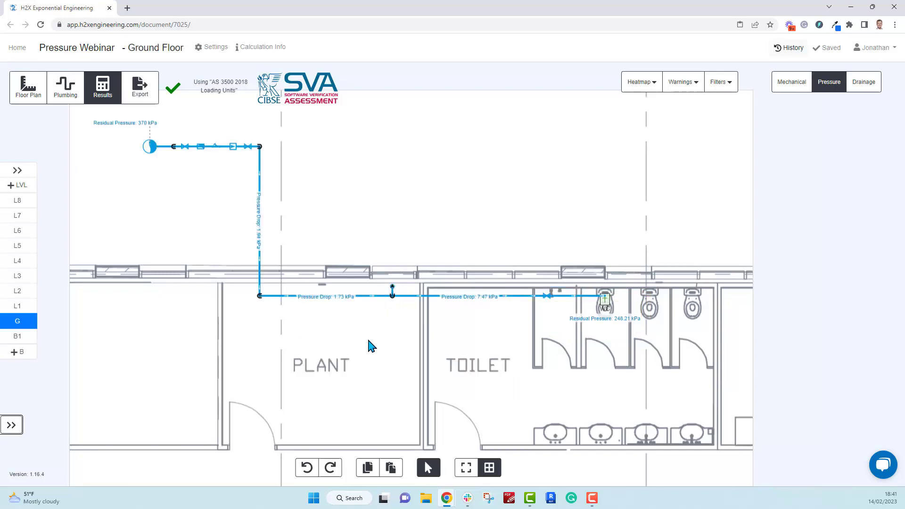
click(65, 87)
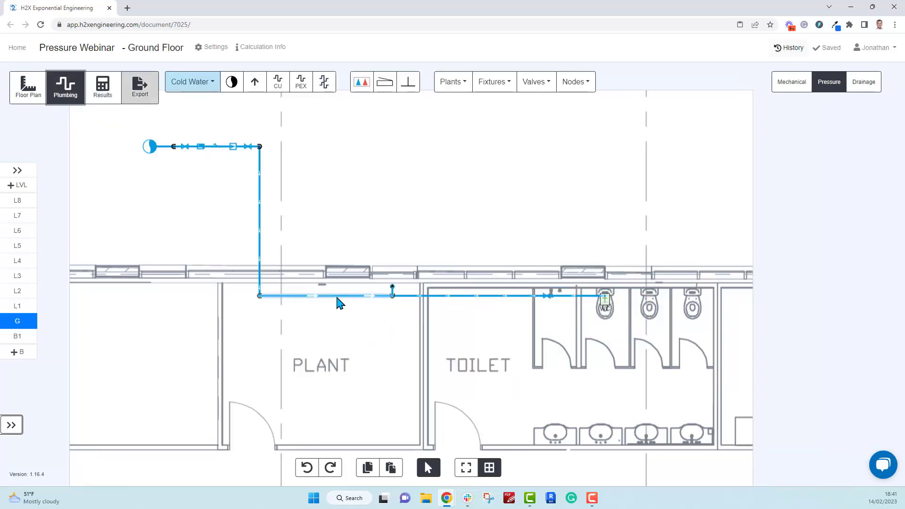
click(452, 82)
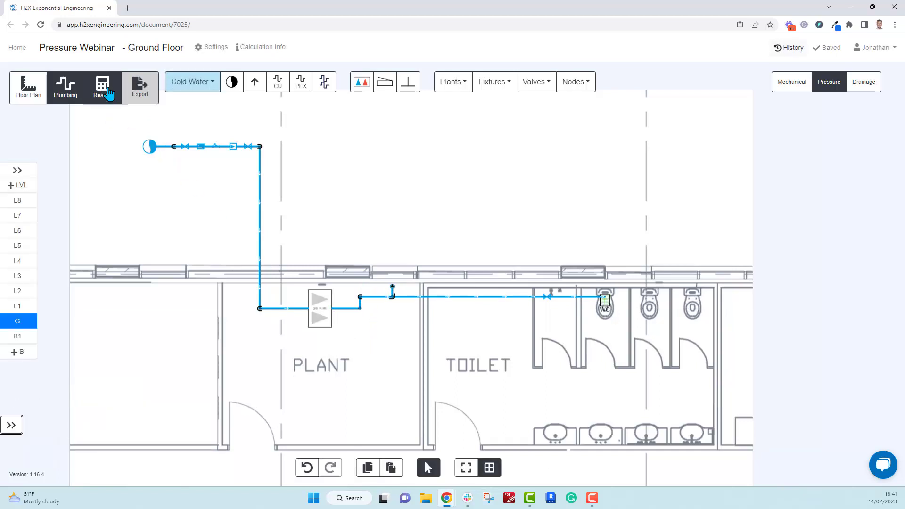
click(102, 87)
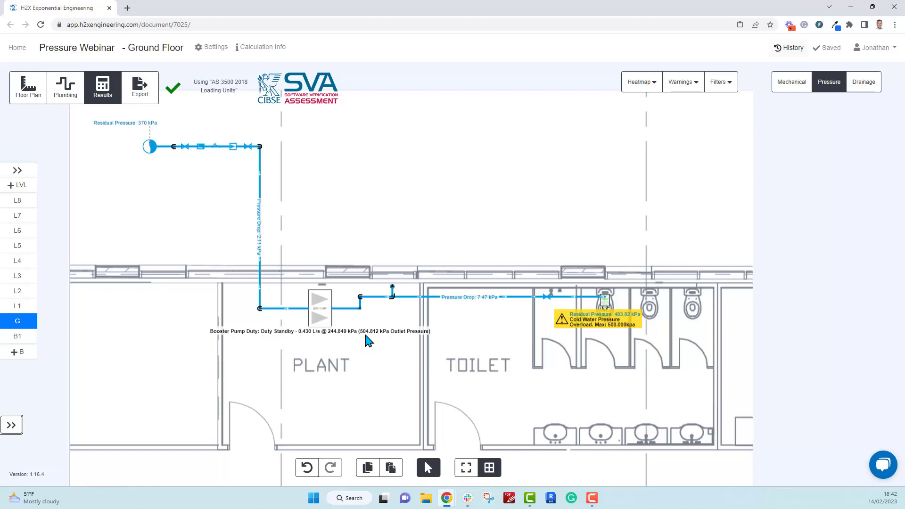
mouse_move(54, 321)
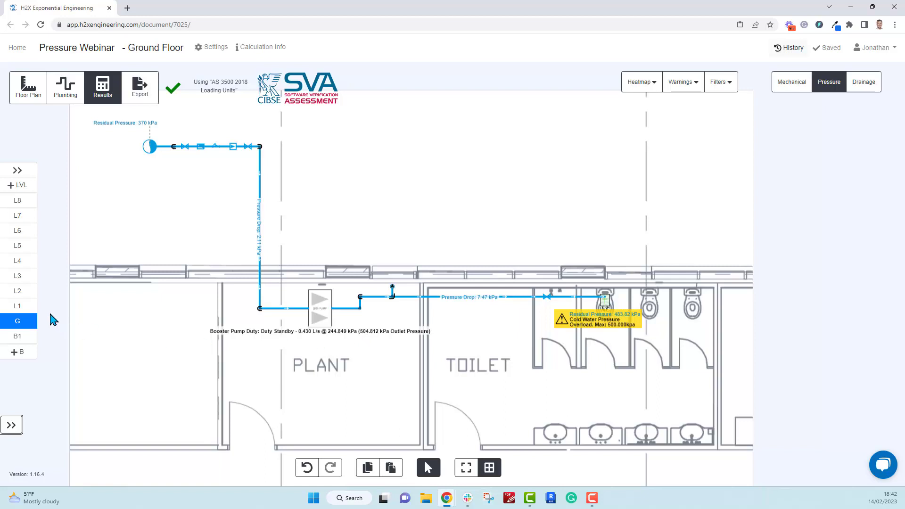
Read boosted results on Level 3, Level 8 (220 kPa), Ground Floor and Basement 1 (521.59 kPa overload)
click(18, 275)
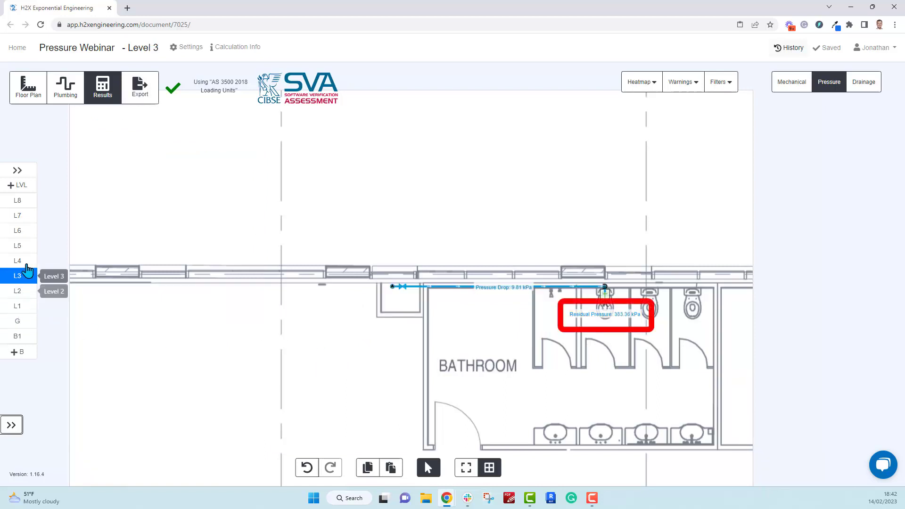
click(17, 201)
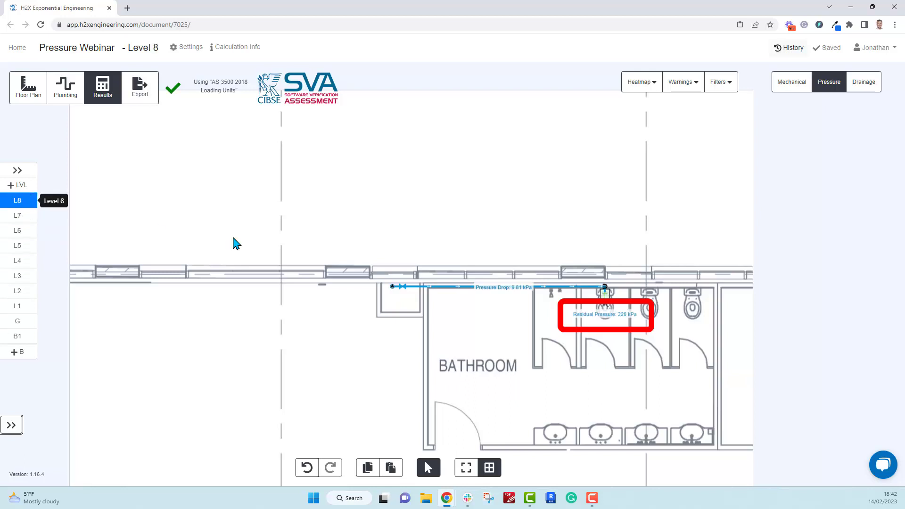
mouse_move(610, 324)
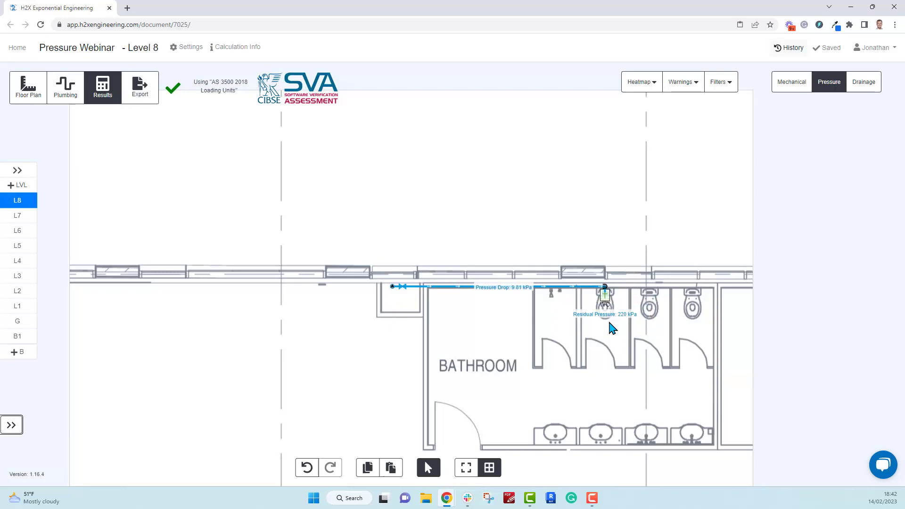
mouse_move(23, 324)
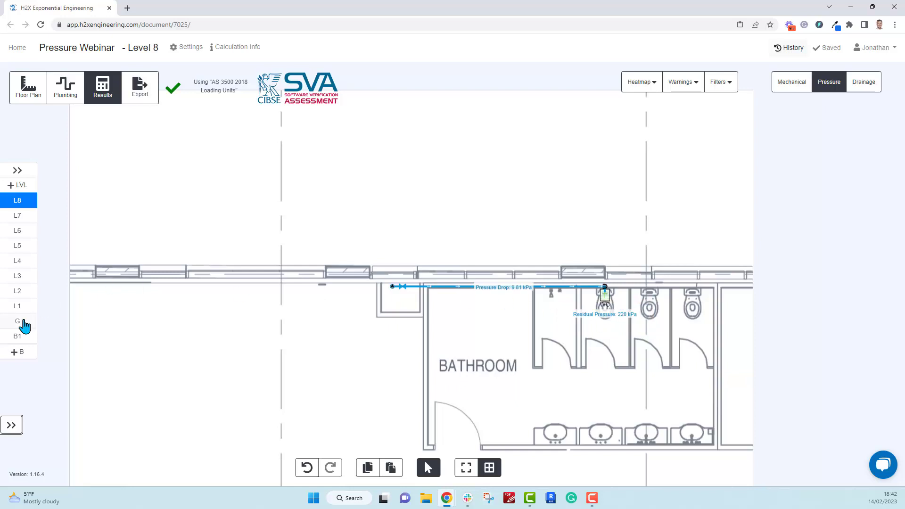
click(17, 321)
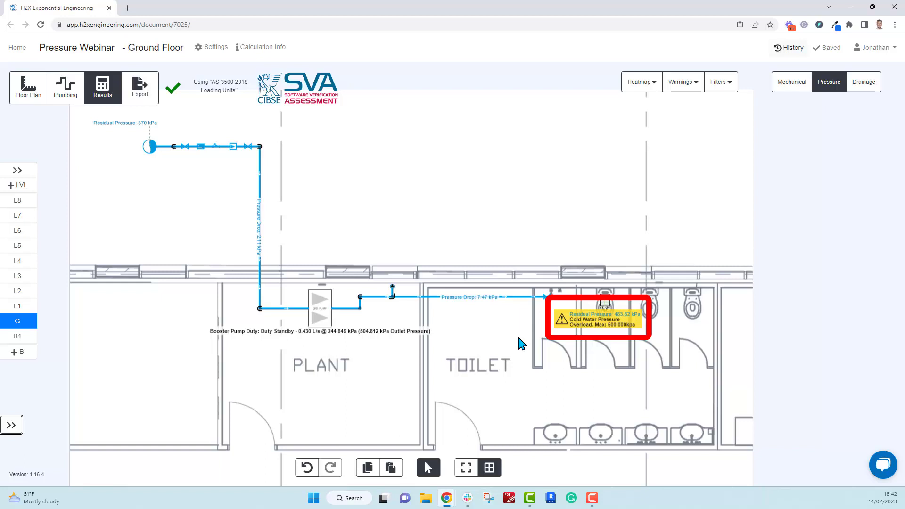
mouse_move(469, 348)
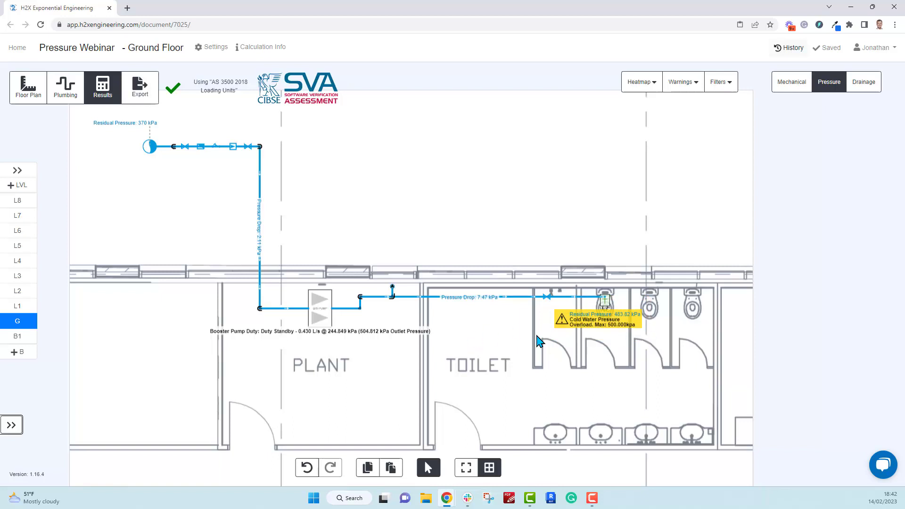
mouse_move(671, 347)
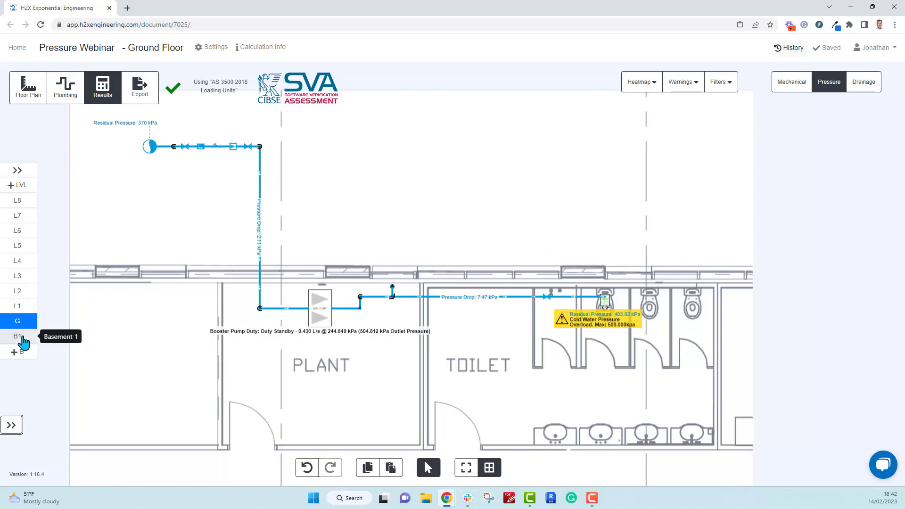
click(17, 336)
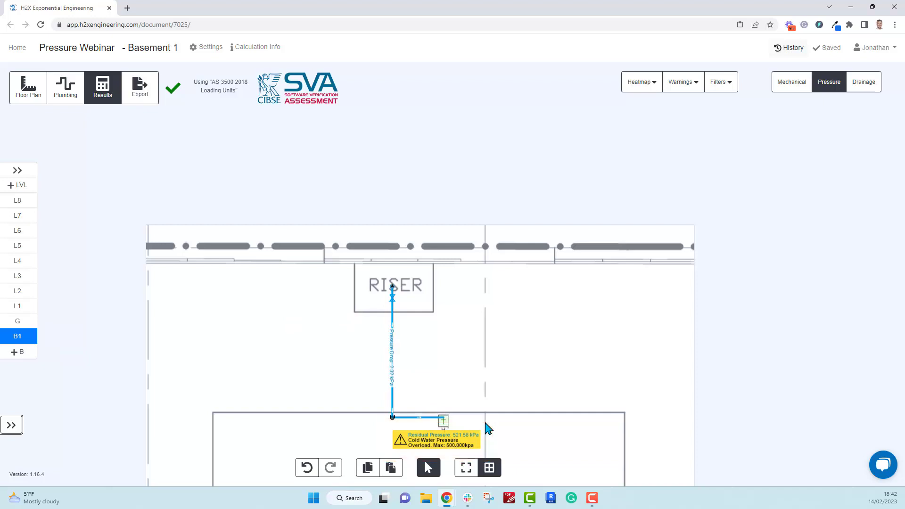
mouse_move(490, 420)
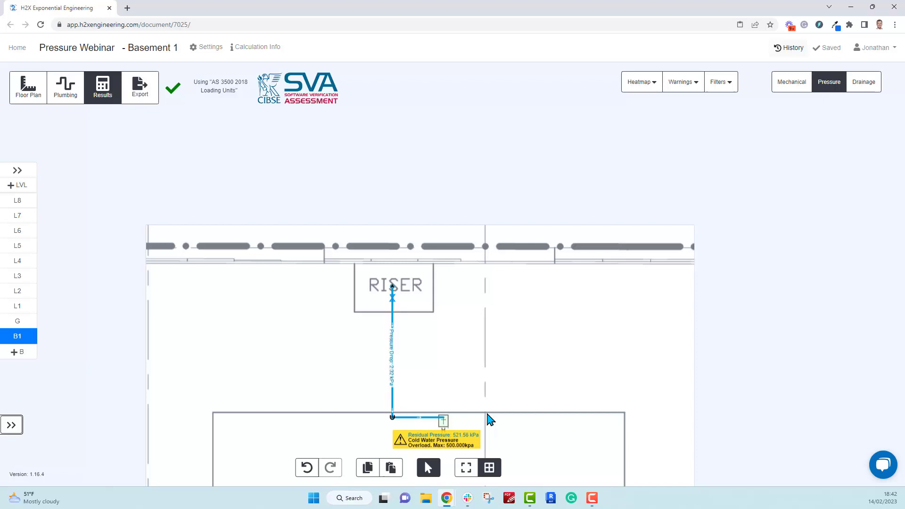
mouse_move(464, 404)
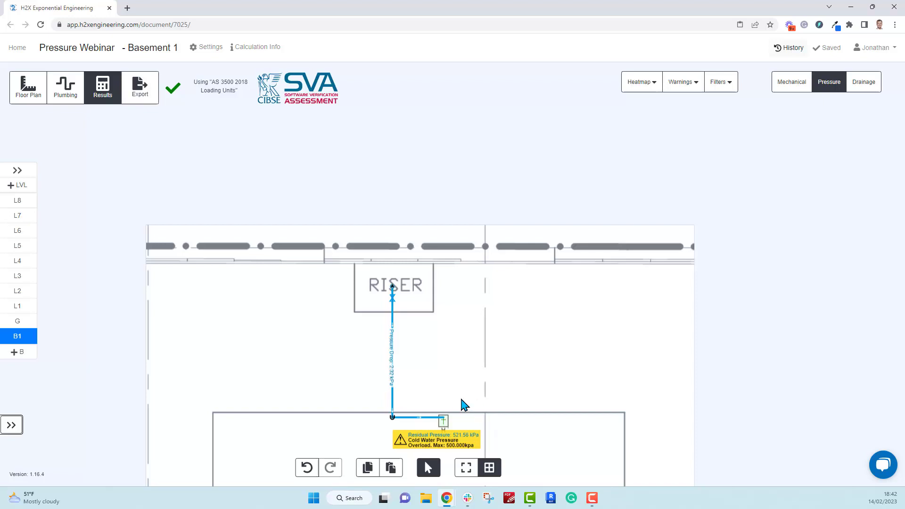
Add a pressure reducing valve on the B1 riser with flipped direction and target pressure, and another on the ground-floor toilet pipe
click(65, 88)
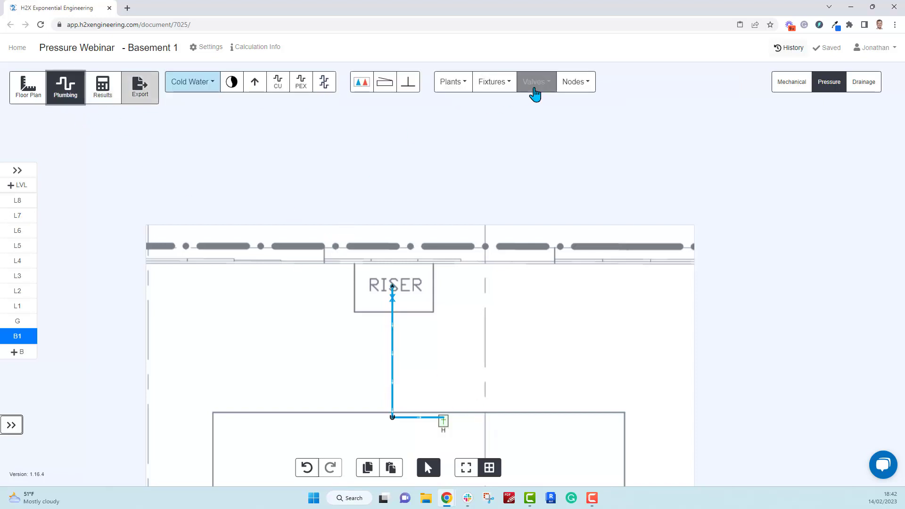
click(534, 81)
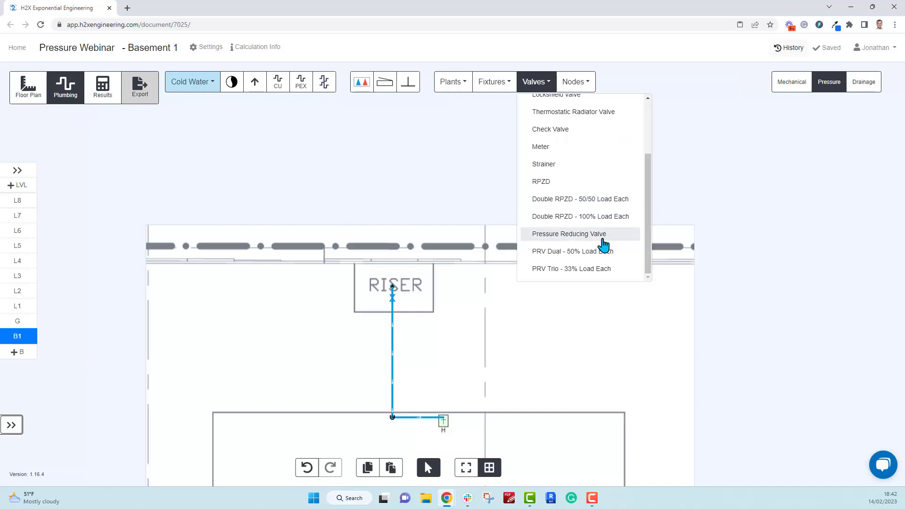
click(566, 234)
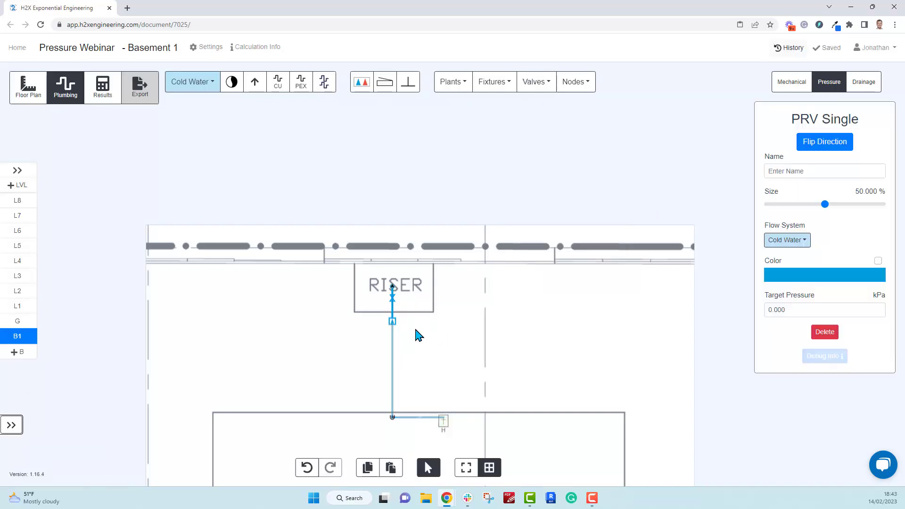
click(825, 309)
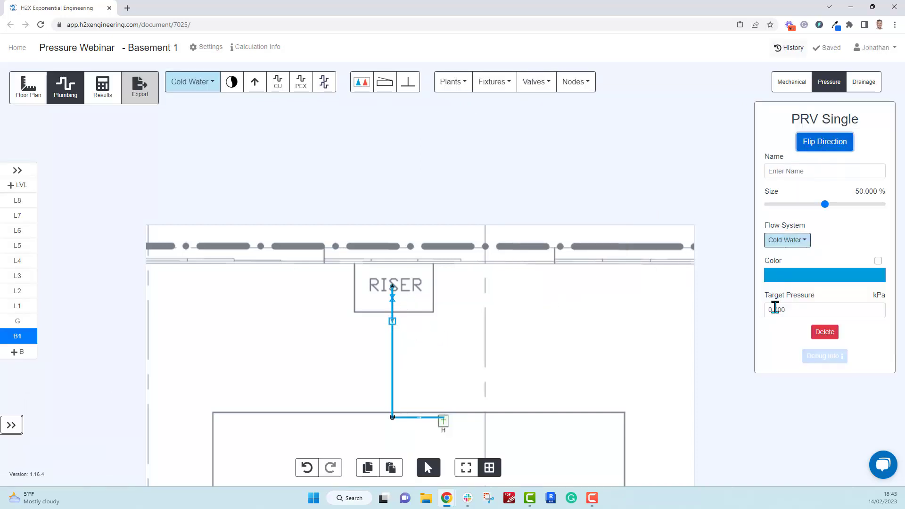
click(824, 310)
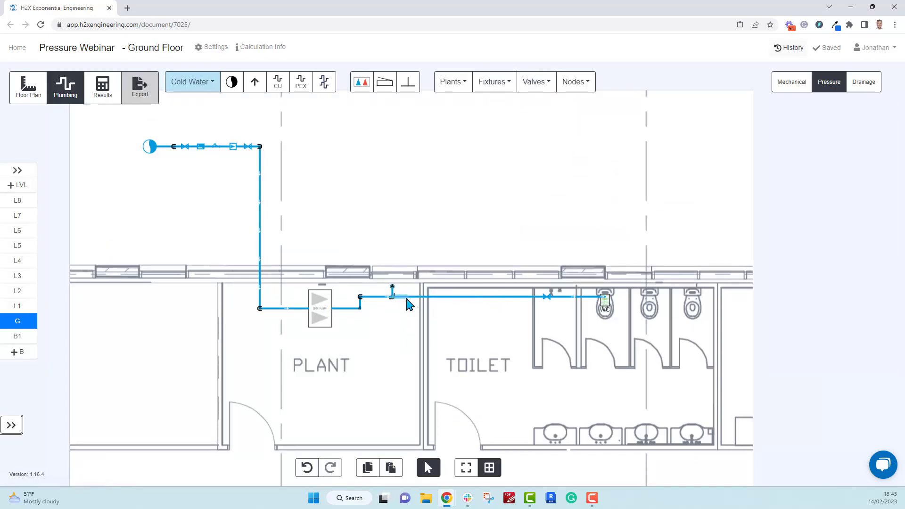
click(404, 298)
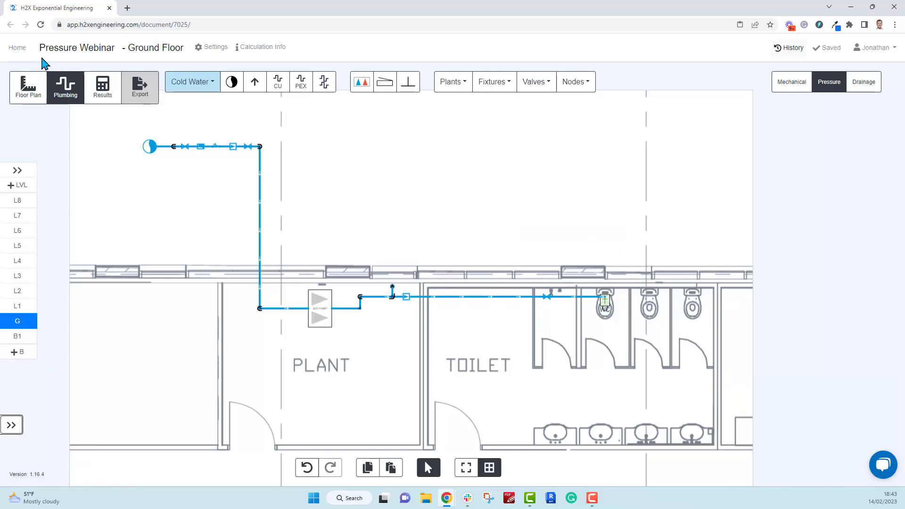
Recalculate so the ground-floor WC shows 390.31 kPa residual with no warning
click(102, 87)
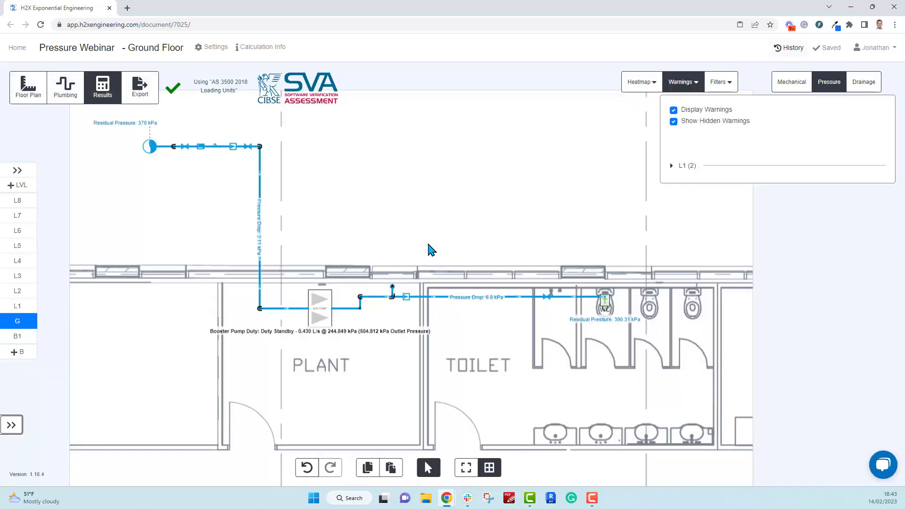
click(683, 82)
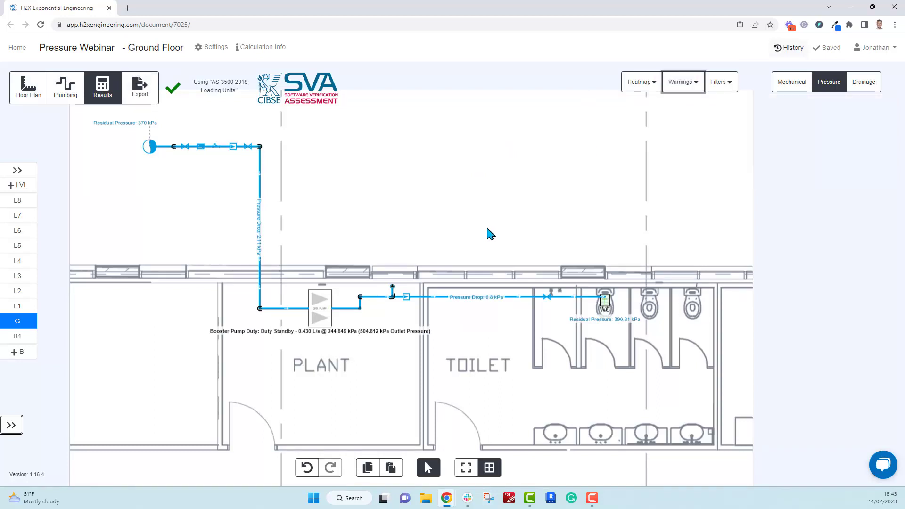
mouse_move(457, 286)
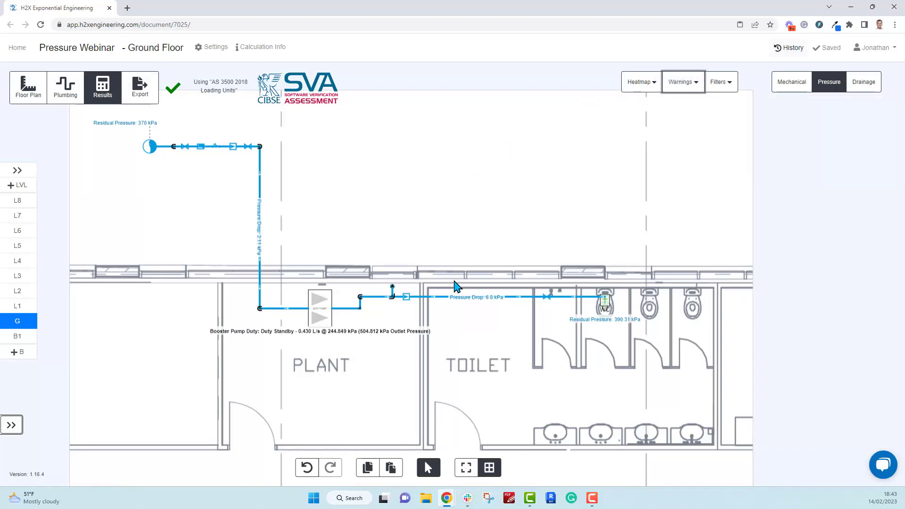